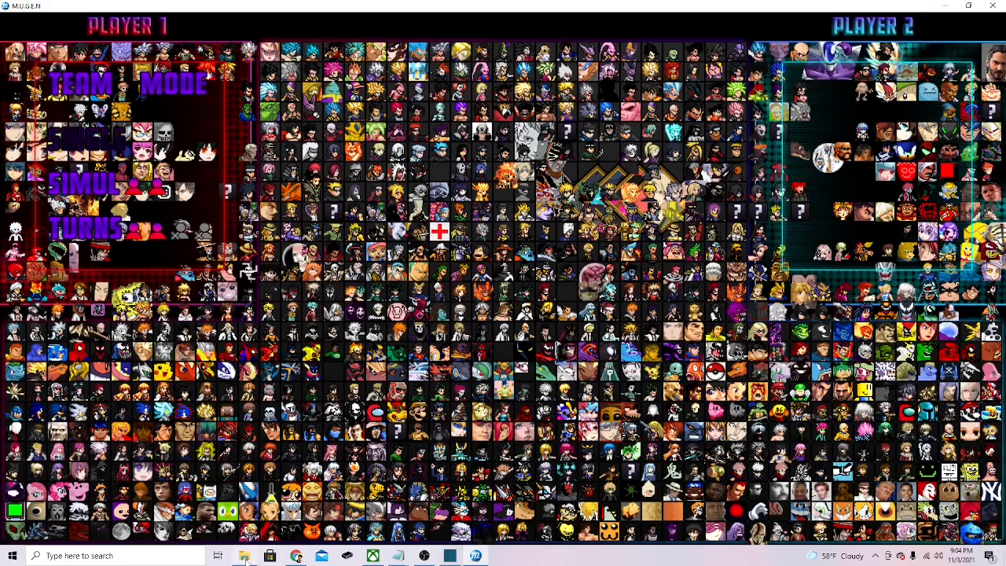
# Step: Bring up the MUGEN game folder and scroll its file list to the chars folder
pyautogui.click(244, 557)
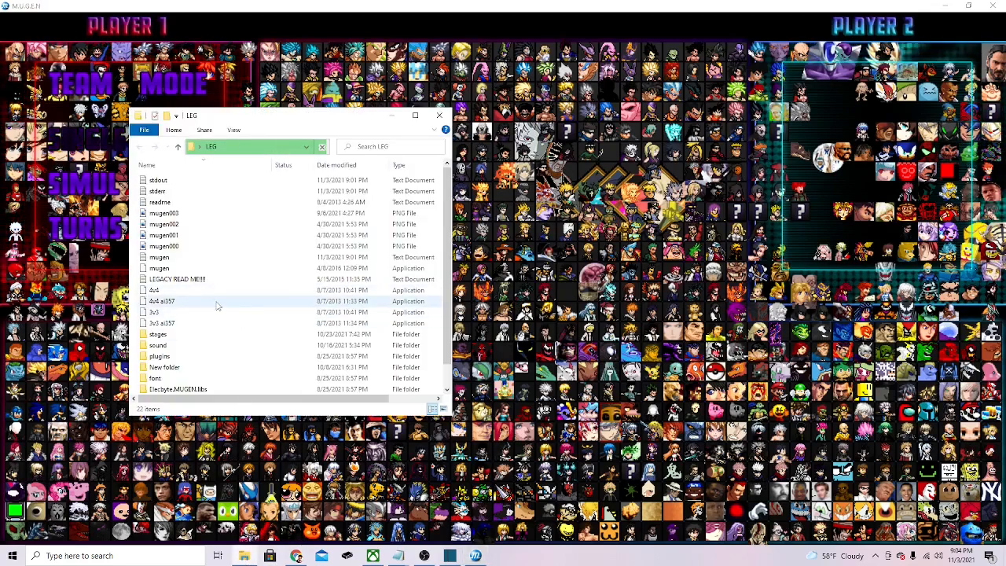
pyautogui.scroll(-3)
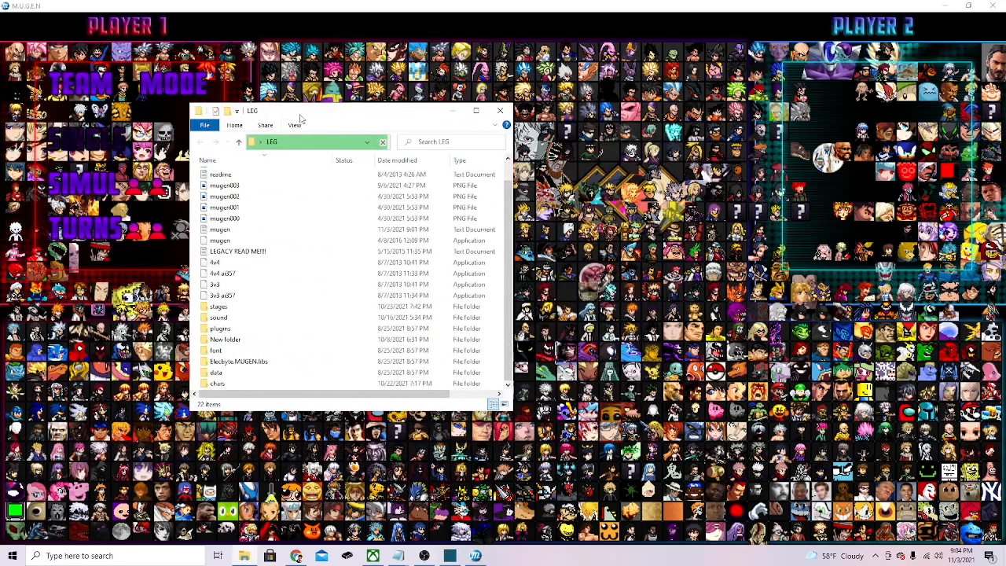
pyautogui.scroll(3)
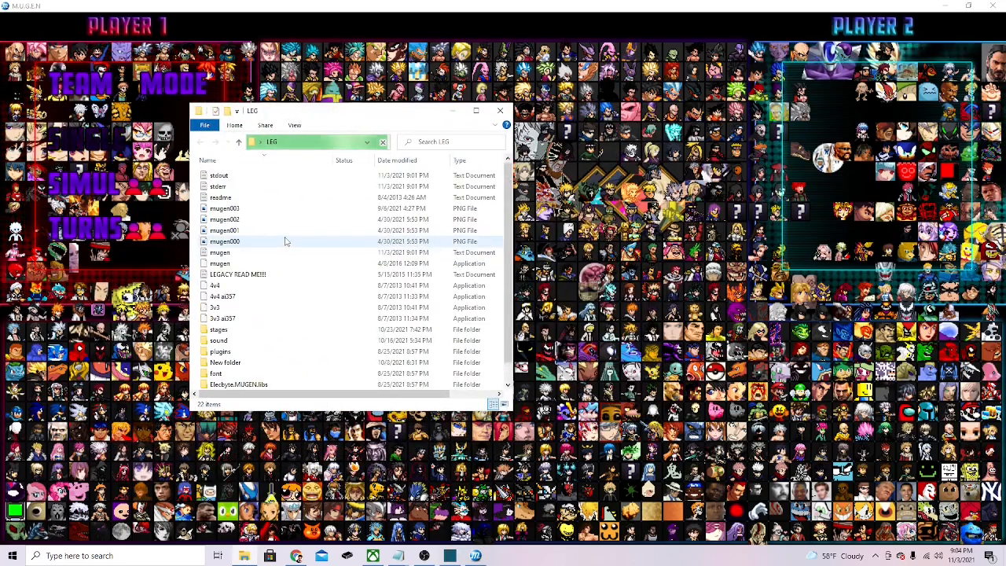
pyautogui.scroll(-3)
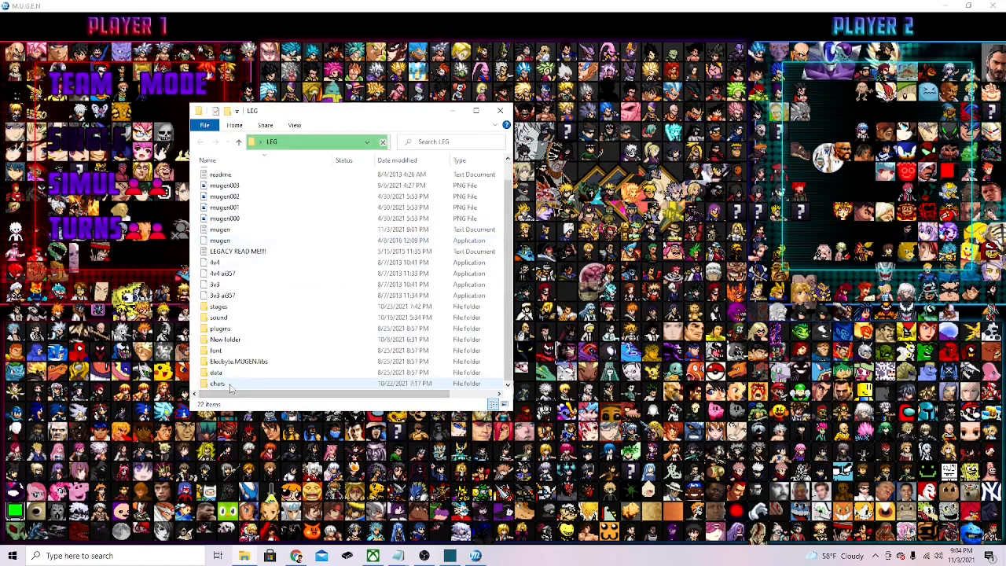
# Step: Enter the chars folder and select the Edward_Newgate folder among the E-named characters
pyautogui.doubleClick(217, 383)
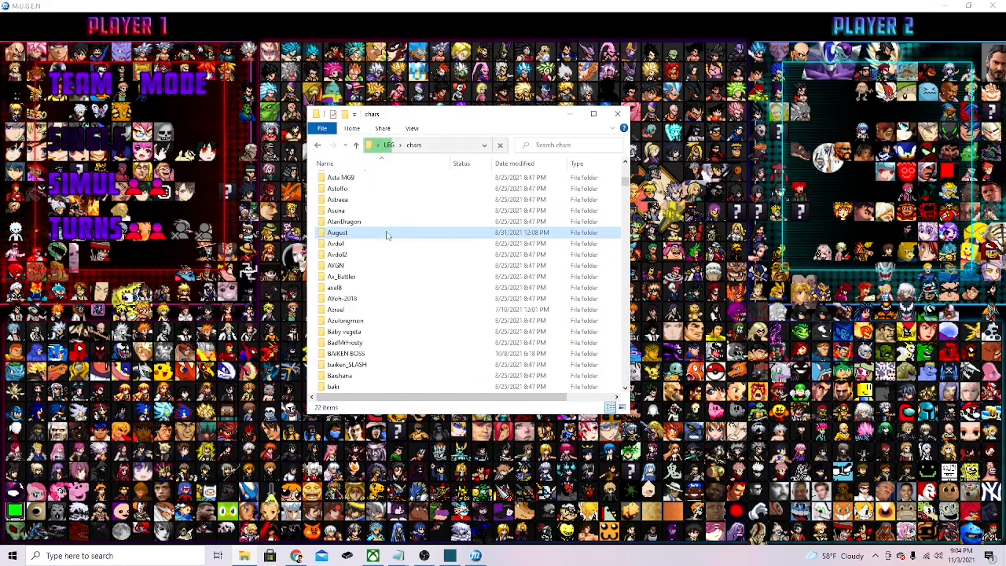
pyautogui.scroll(-3)
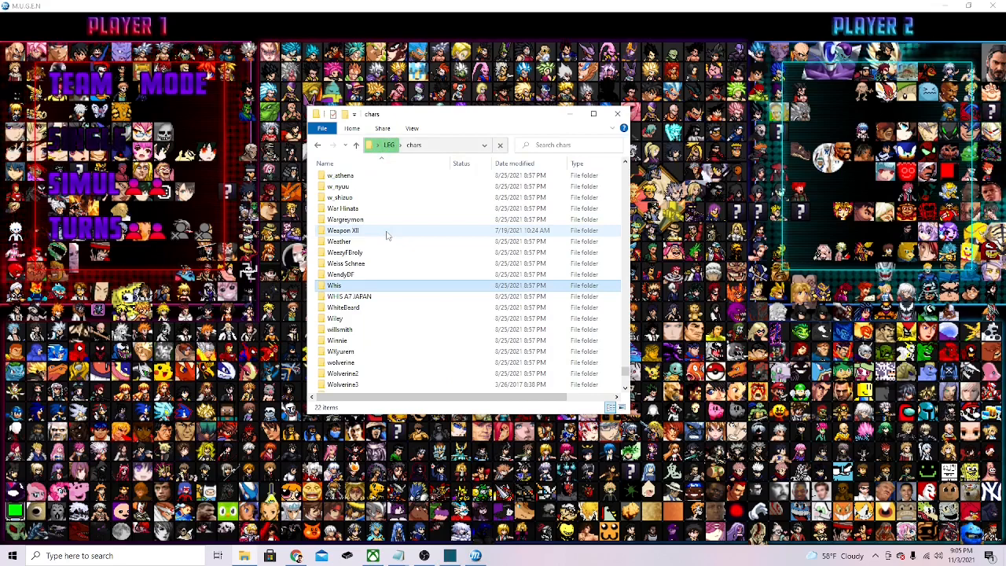
pyautogui.scroll(3)
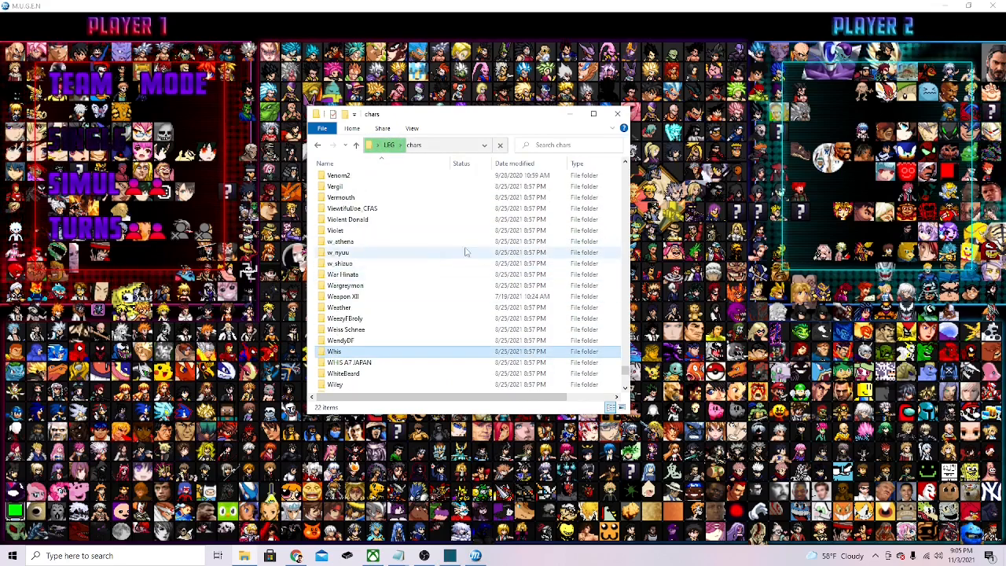
pyautogui.scroll(3)
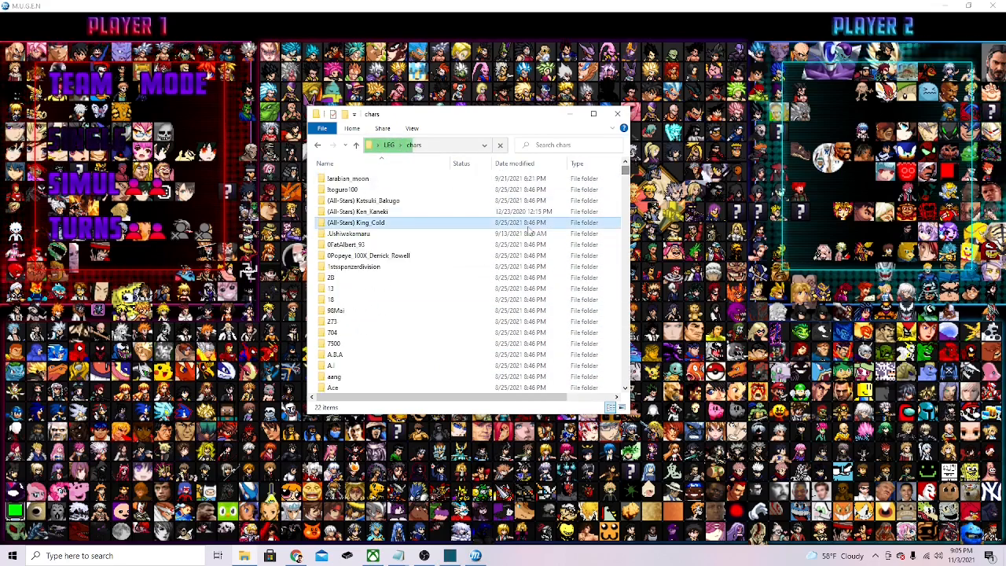
pyautogui.scroll(-3)
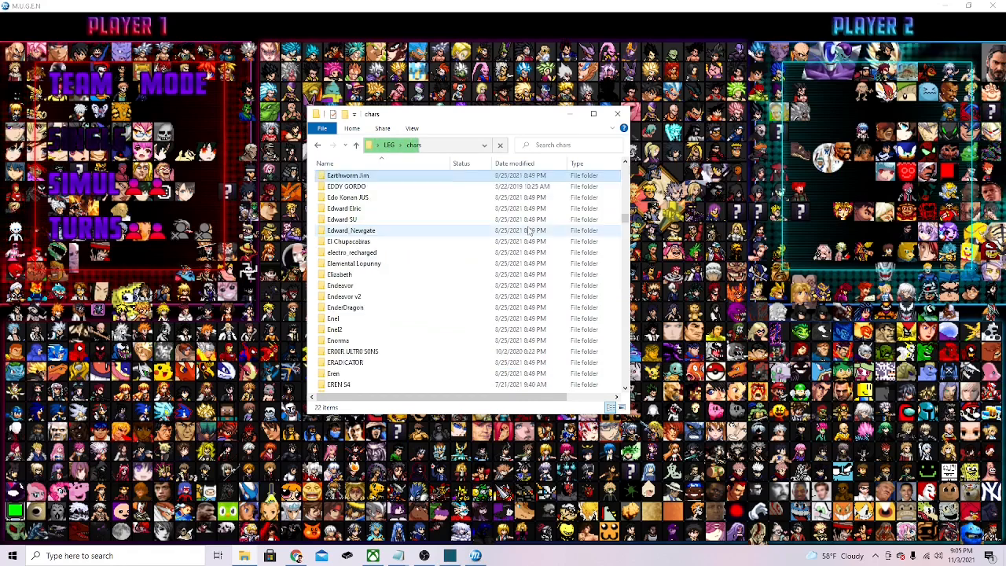
pyautogui.click(344, 207)
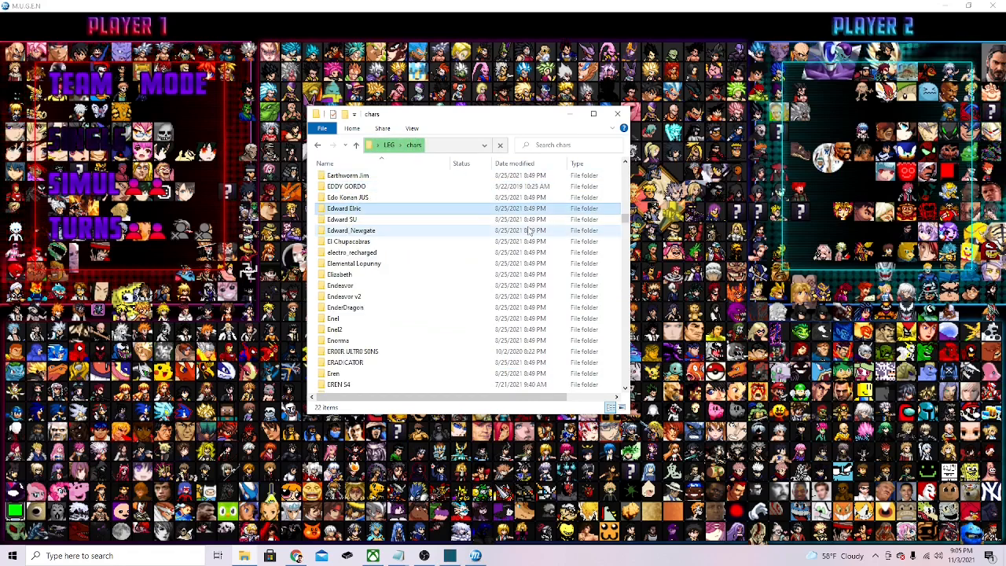
pyautogui.click(351, 229)
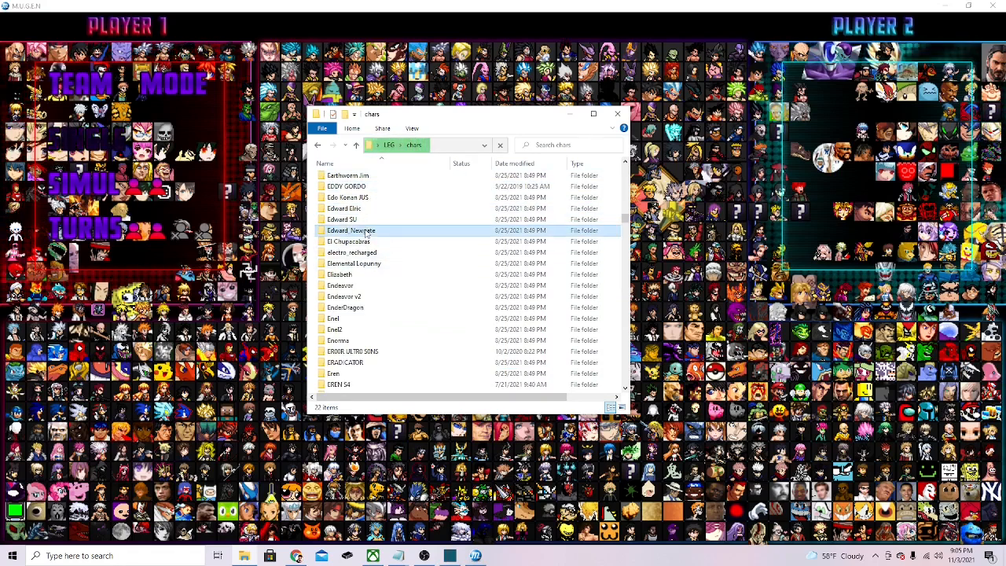
# Step: Enter Edward_Newgate and select the main Shirohige CNS file among its Specials and sound files
pyautogui.doubleClick(352, 229)
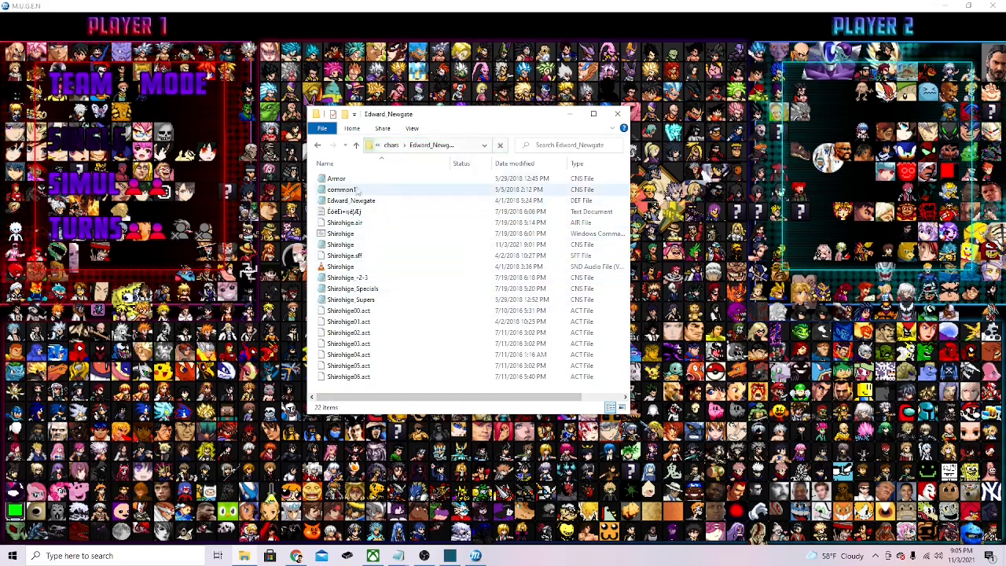
pyautogui.click(346, 254)
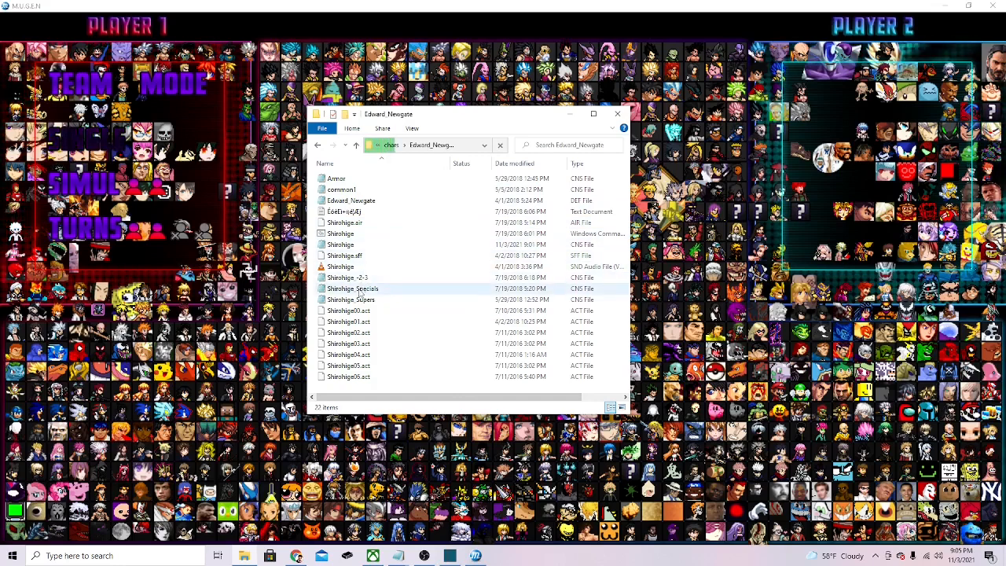
pyautogui.click(339, 267)
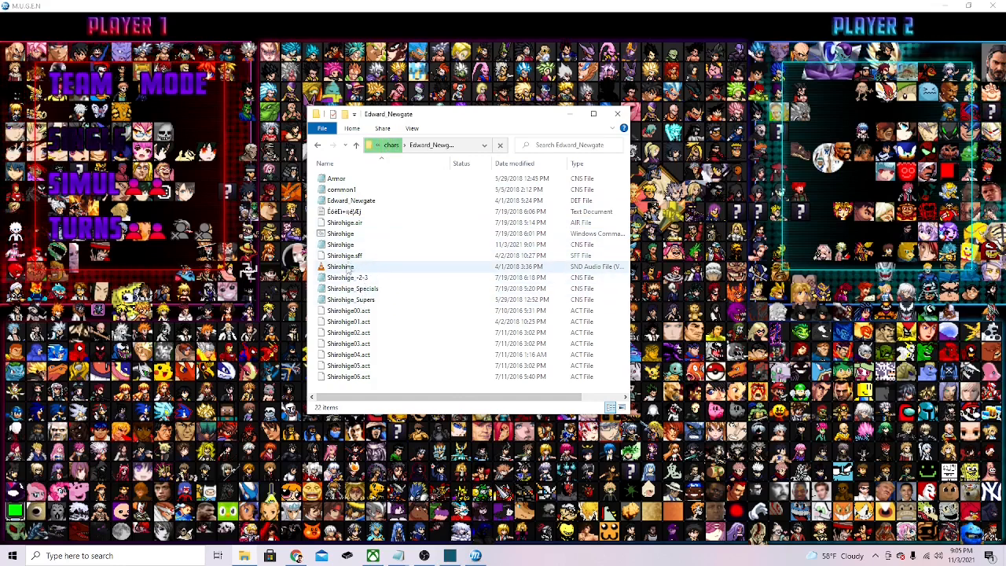
pyautogui.click(342, 245)
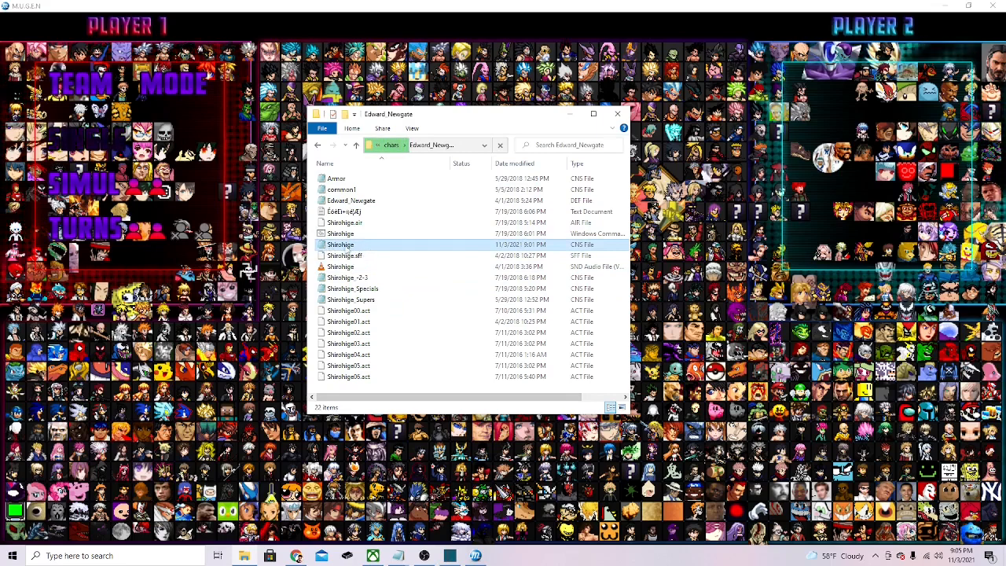
pyautogui.moveTo(560, 251)
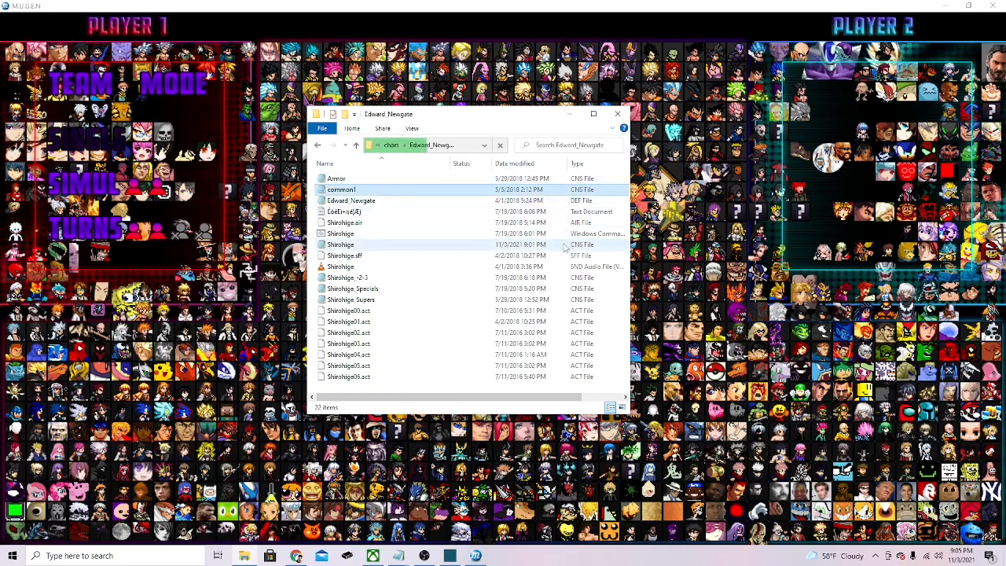
pyautogui.click(340, 245)
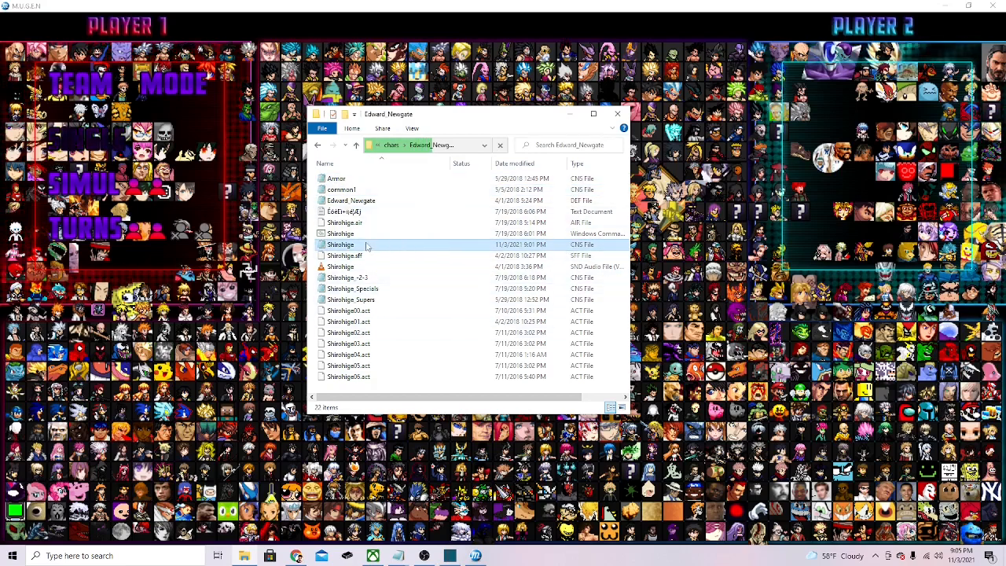
# Step: Open Shirohige.cns in Notepad beside the Armor and cameracnt files, showing xscale and yscale 2.1
pyautogui.doubleClick(340, 245)
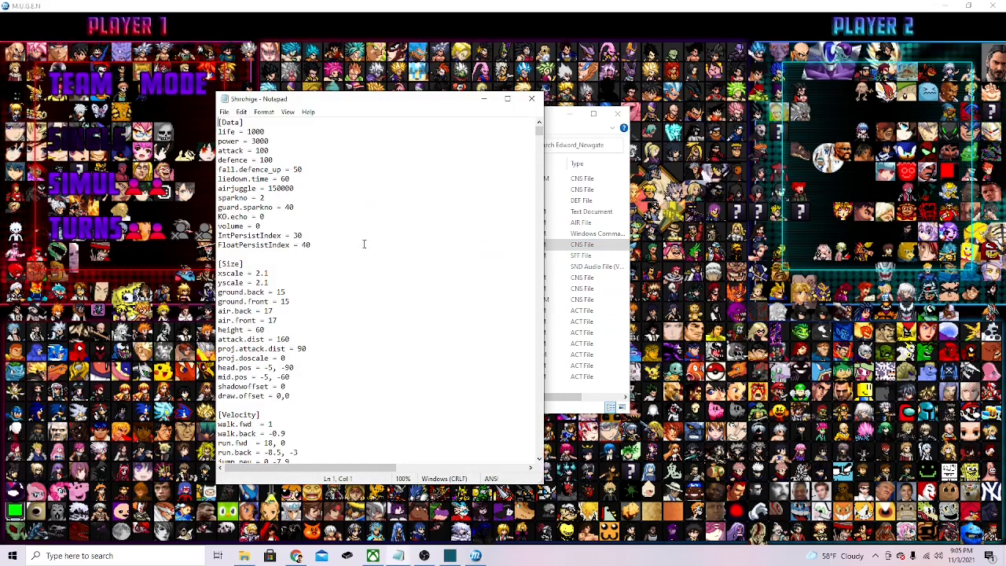
pyautogui.moveTo(220, 265); pyautogui.dragTo(271, 283)
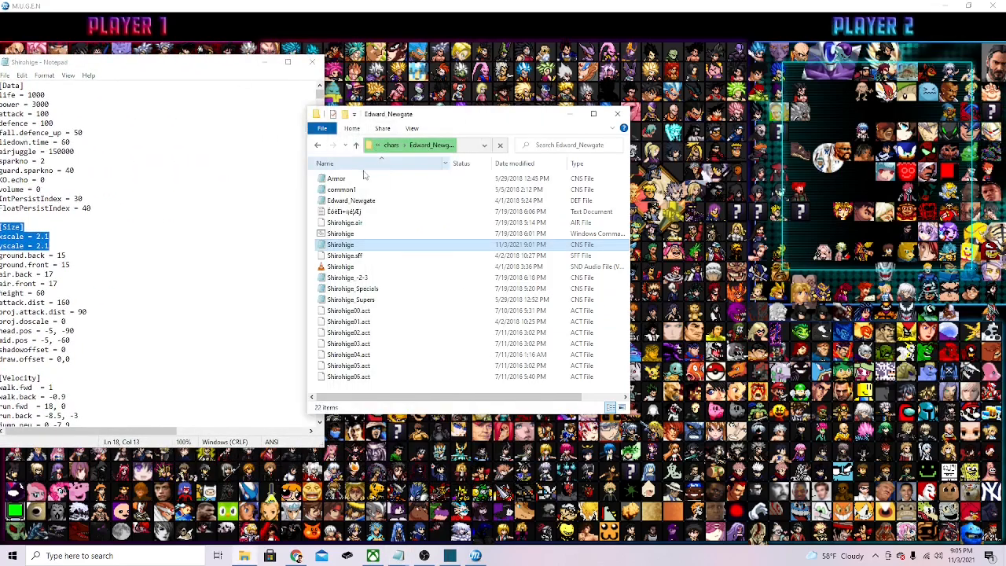
pyautogui.doubleClick(337, 178)
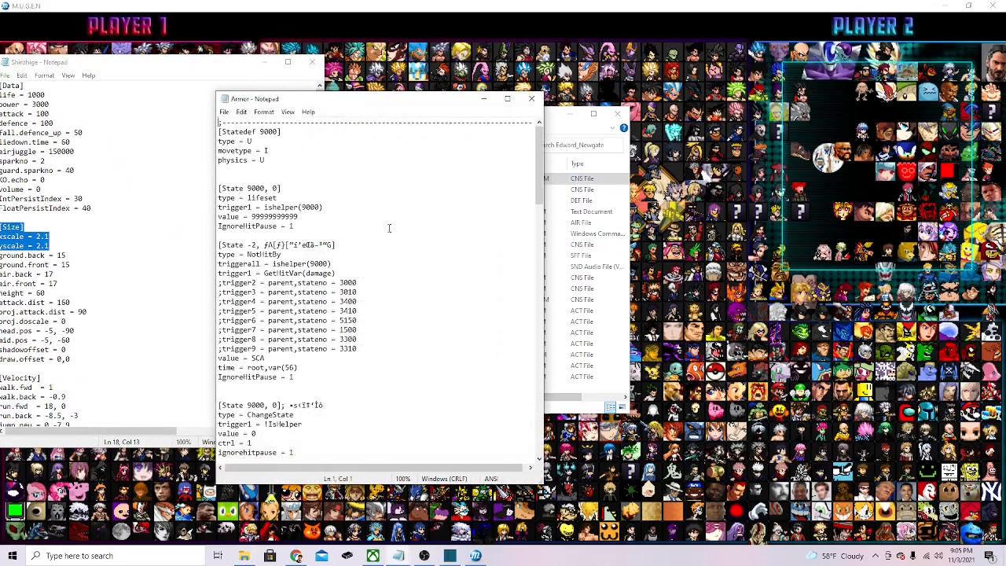
pyautogui.scroll(-3)
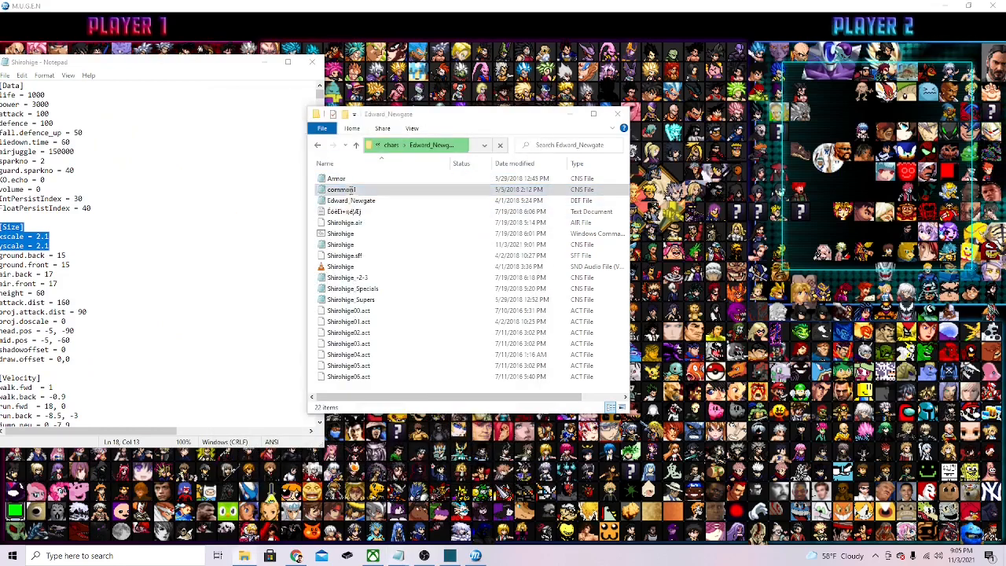
pyautogui.doubleClick(343, 188)
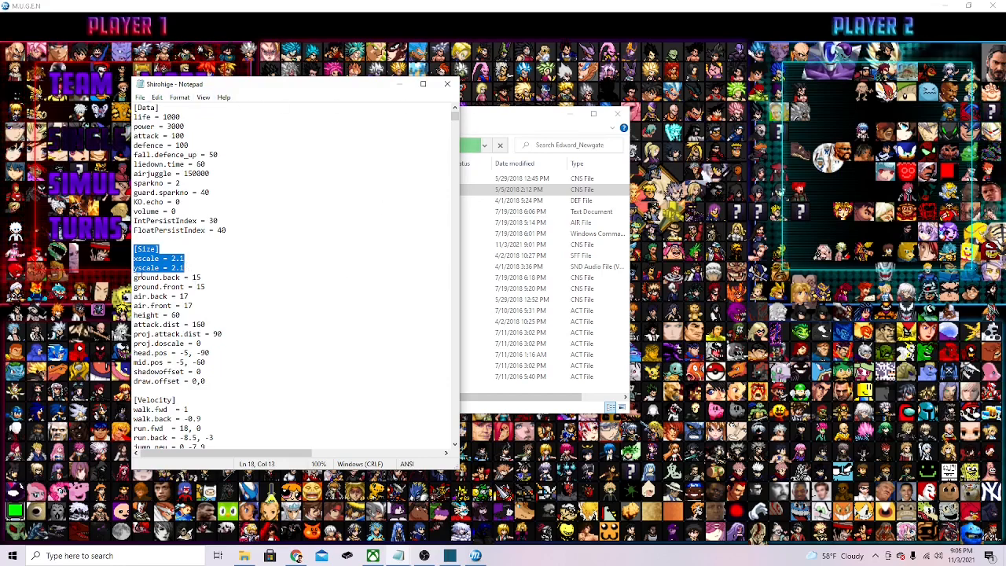
# Step: Select the yscale value 2.1 in the [Size] section ready to replace it with 1
pyautogui.click(166, 249)
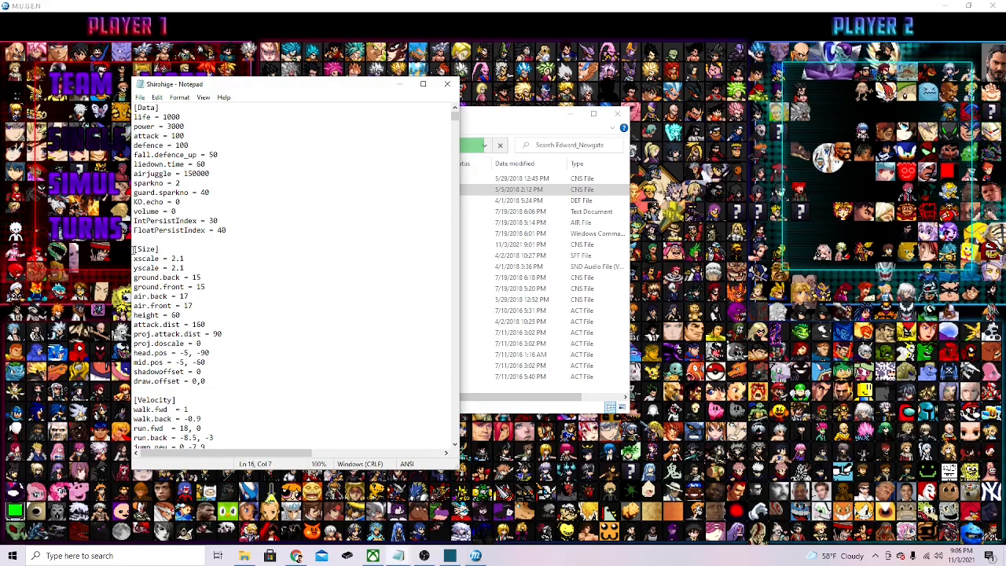
pyautogui.moveTo(134, 248); pyautogui.dragTo(185, 267)
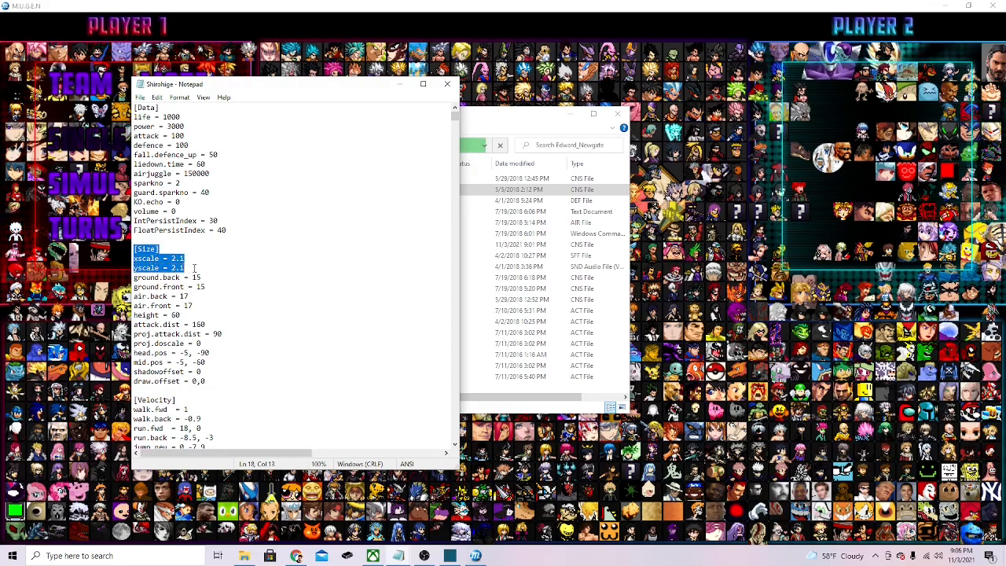
pyautogui.click(173, 267)
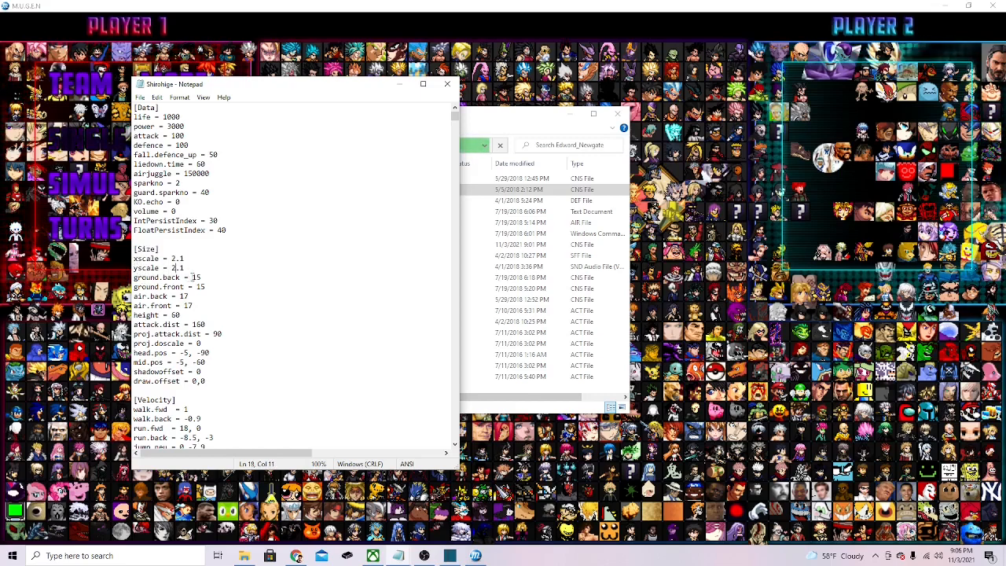
pyautogui.moveTo(253, 255)
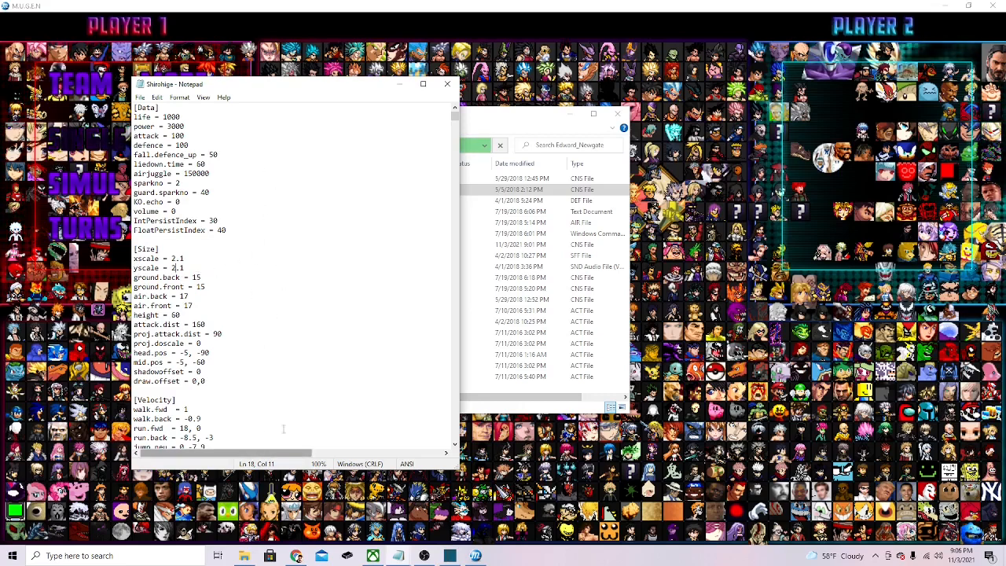
pyautogui.moveTo(277, 270)
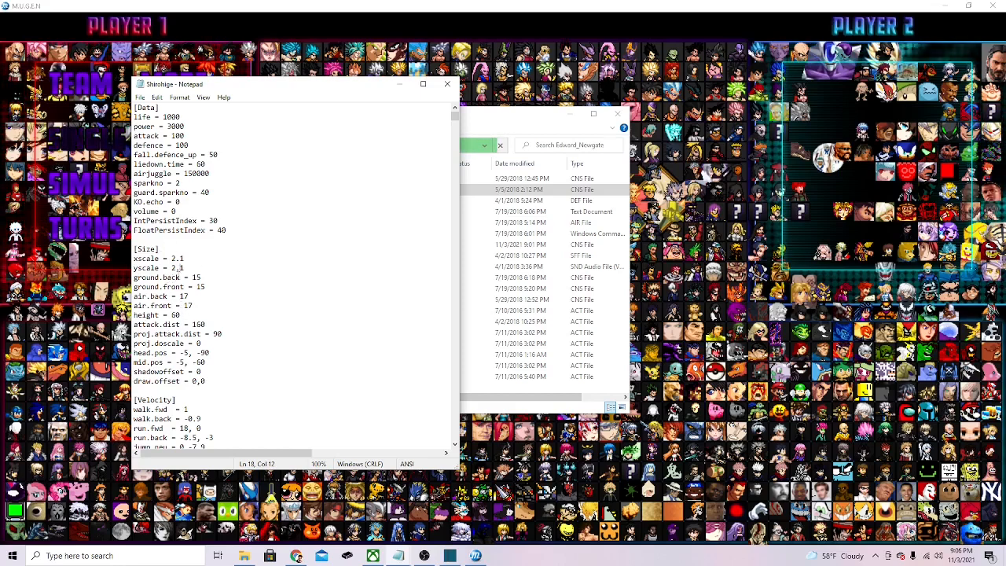
pyautogui.doubleClick(176, 267)
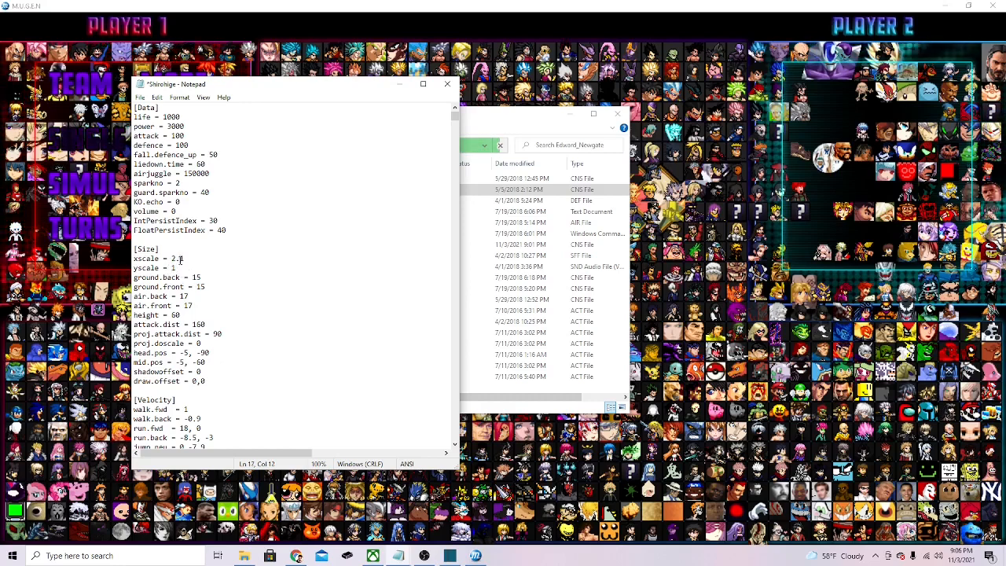
# Step: Set xscale to 1 so both scales are 1, and save Shirohige.cns
pyautogui.doubleClick(176, 258)
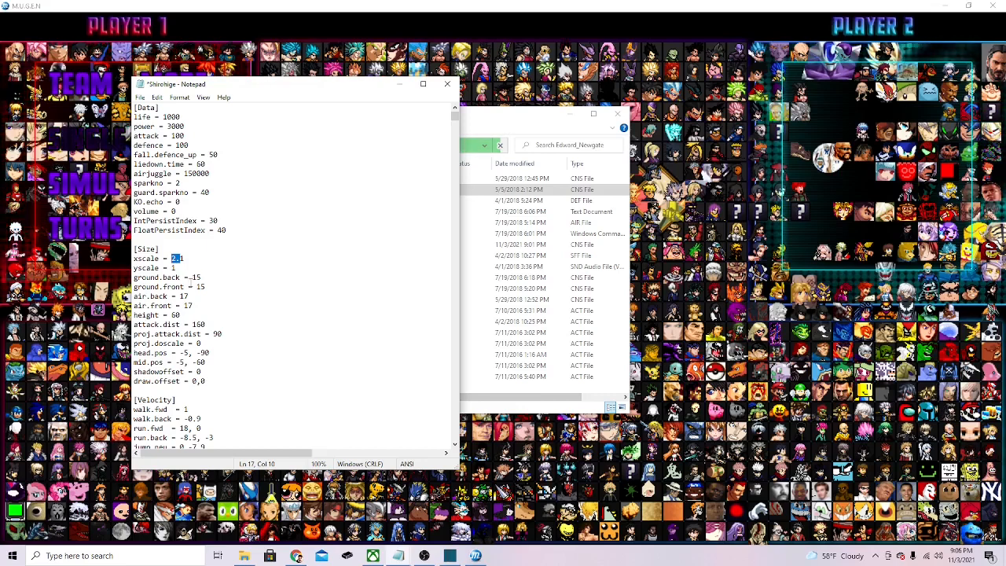
pyautogui.write('1')
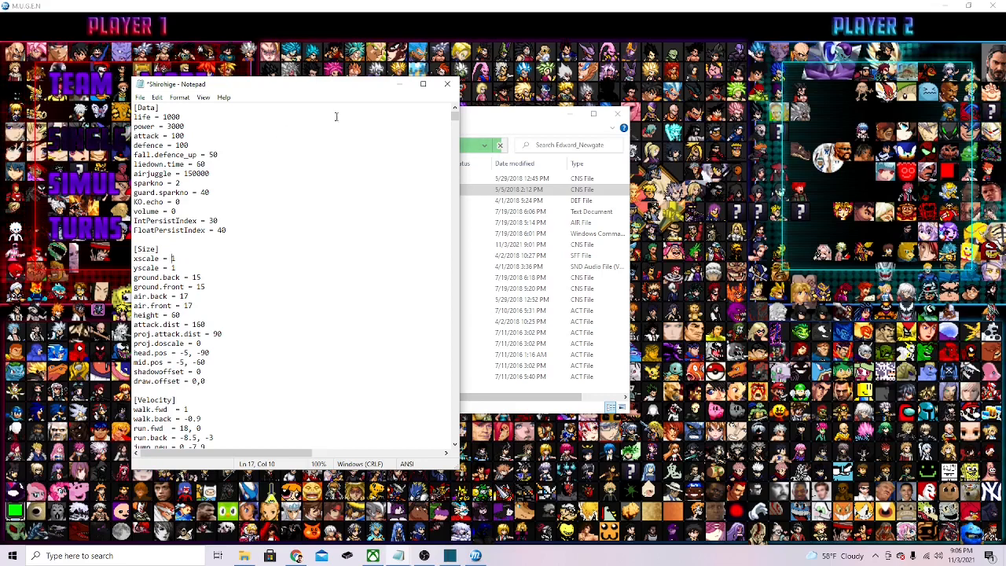
pyautogui.click(139, 97)
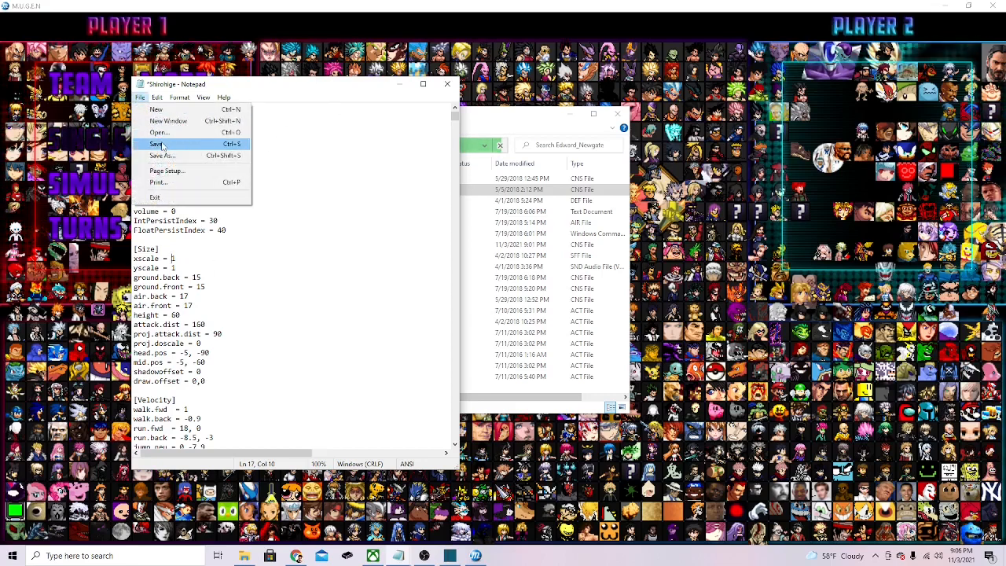
pyautogui.click(159, 143)
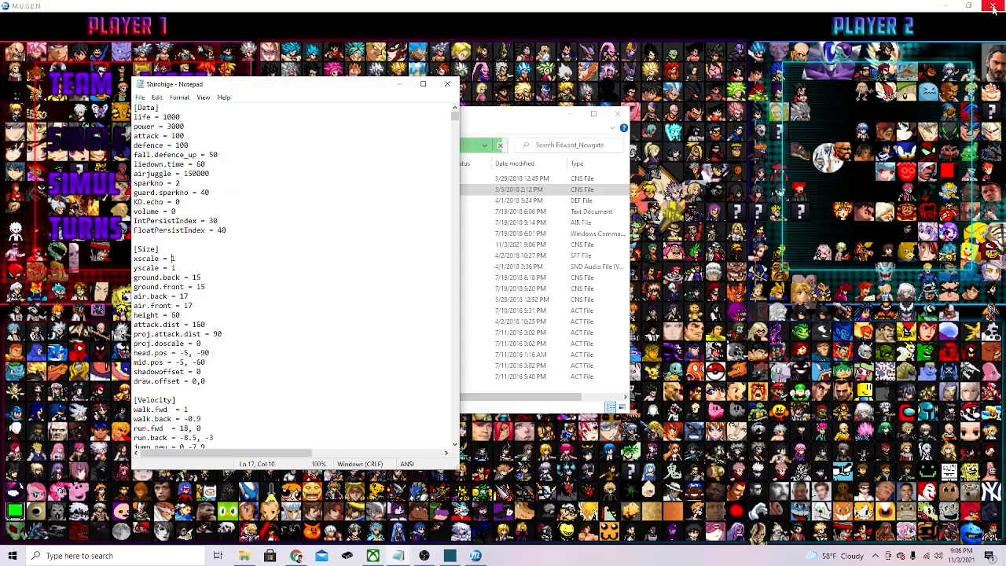
# Step: Close the running MUGEN window and relaunch it to the PRESS START title screen
pyautogui.click(994, 7)
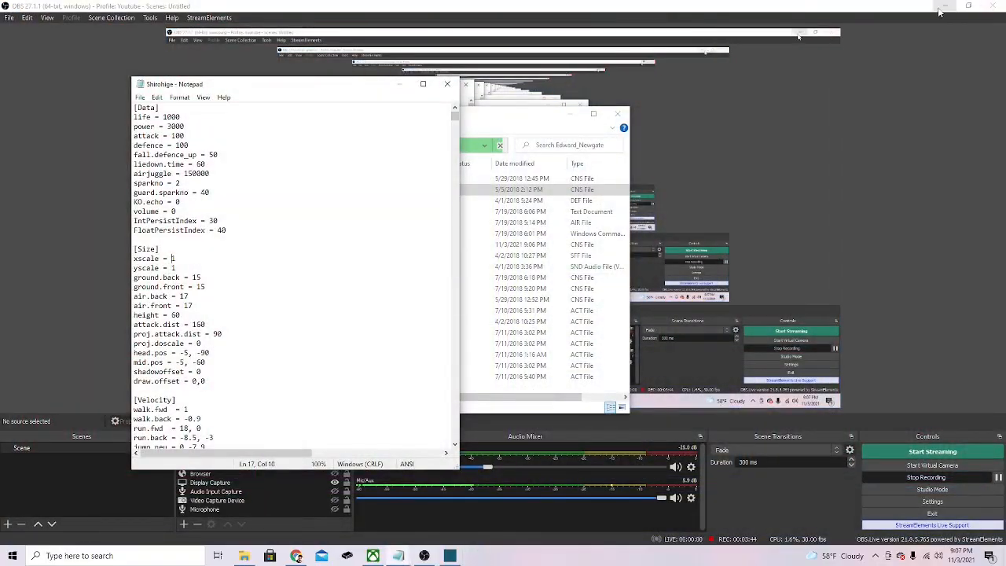
pyautogui.click(943, 7)
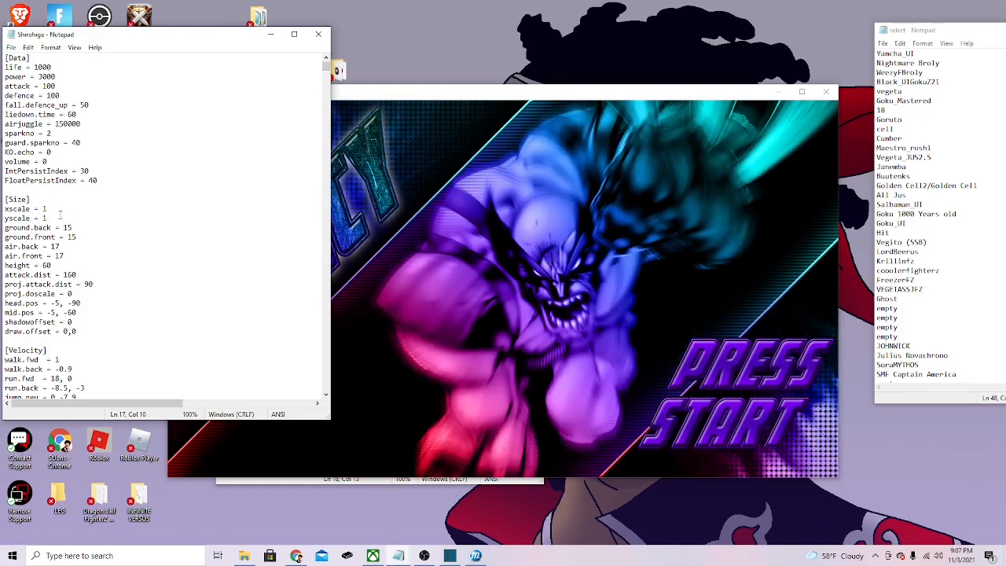
# Step: Check Edward Newgate's size in a match, then exit MUGEN to the desktop
pyautogui.rightClick(16, 209)
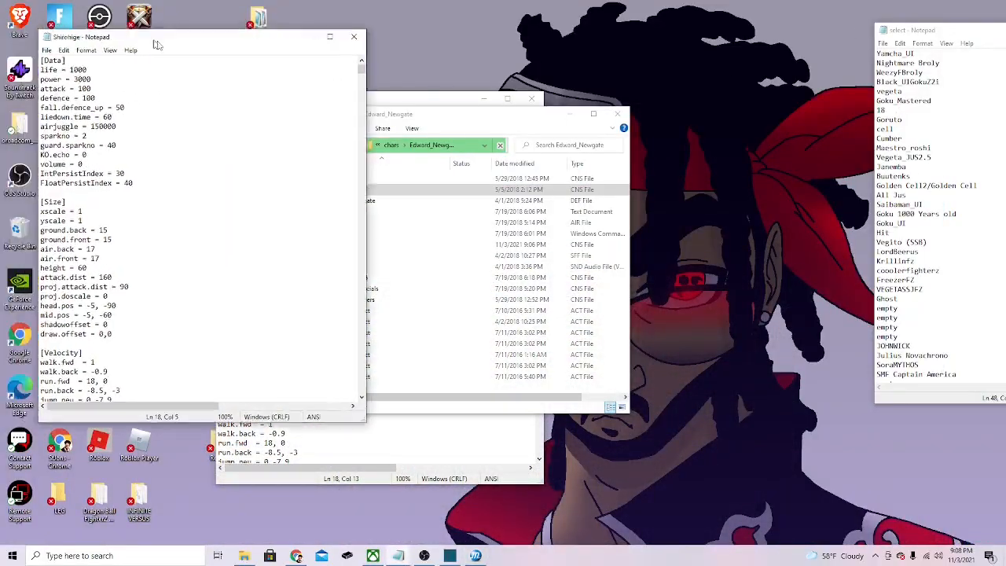
# Step: Try smaller scale values such as 0.4 before settling yscale back at 1
pyautogui.moveTo(157, 38); pyautogui.dragTo(308, 52)
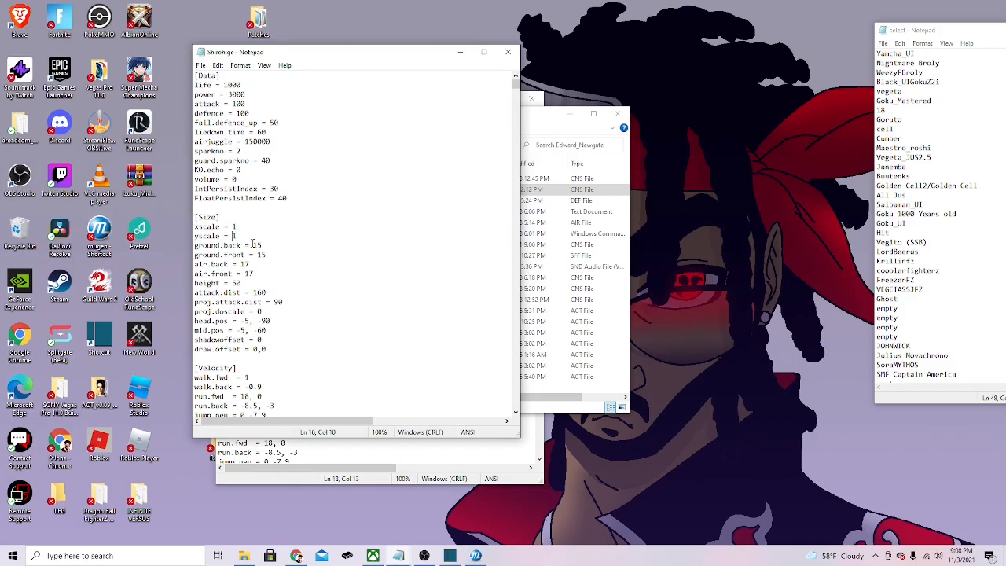
pyautogui.write('0.')
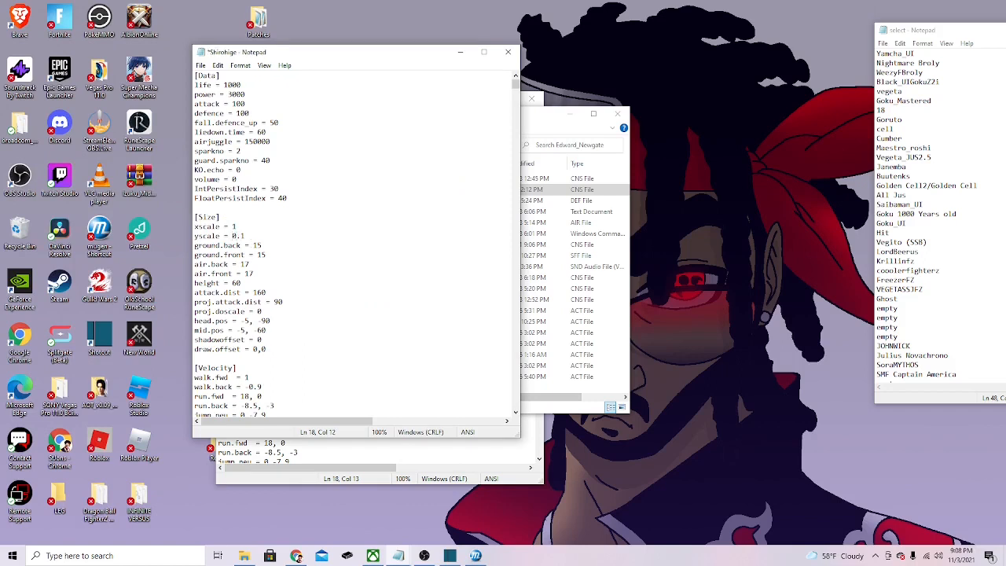
pyautogui.write('4')
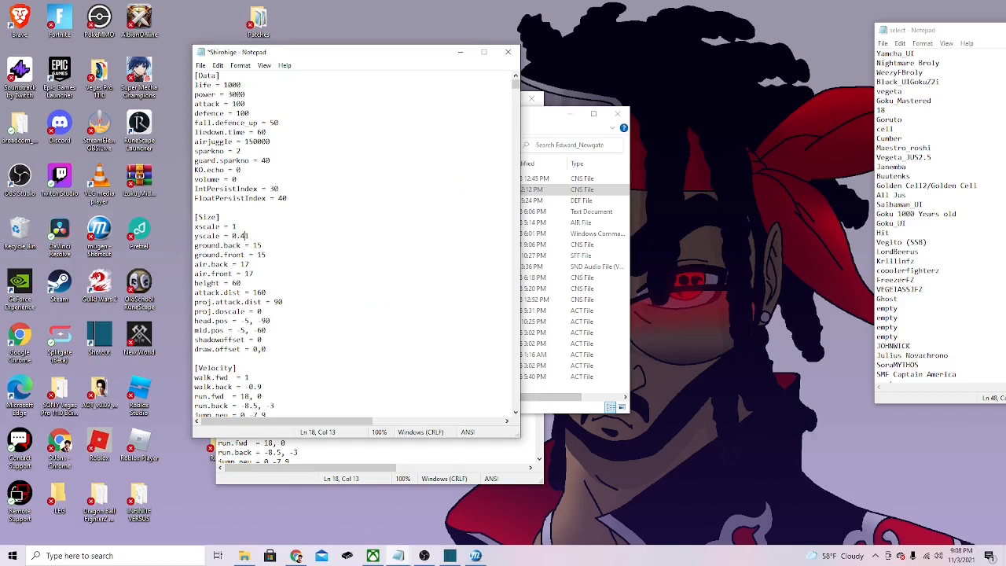
pyautogui.write('1')
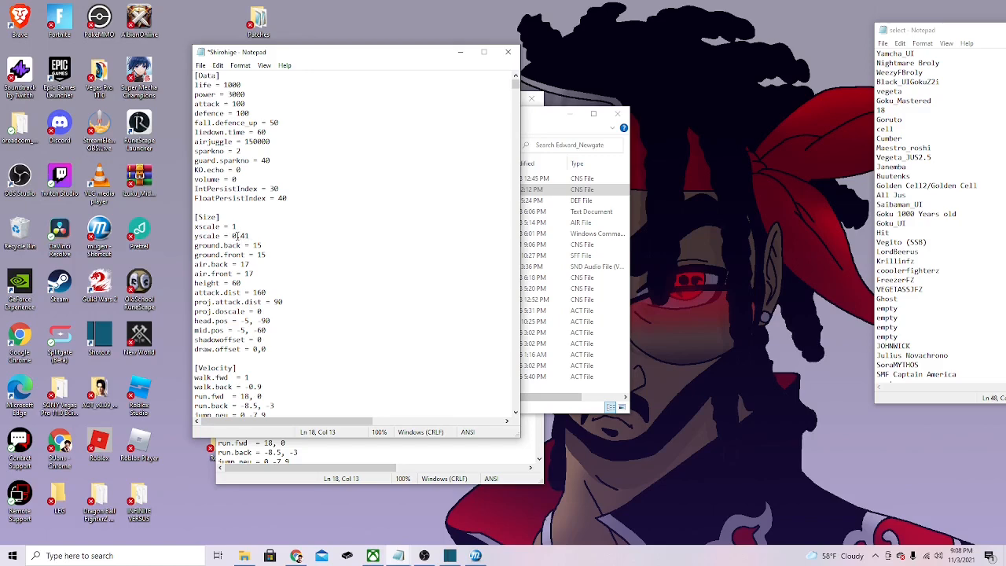
# Step: Try xscale values 0.55 and 3.1, ending with both scales reading 1
pyautogui.doubleClick(239, 236)
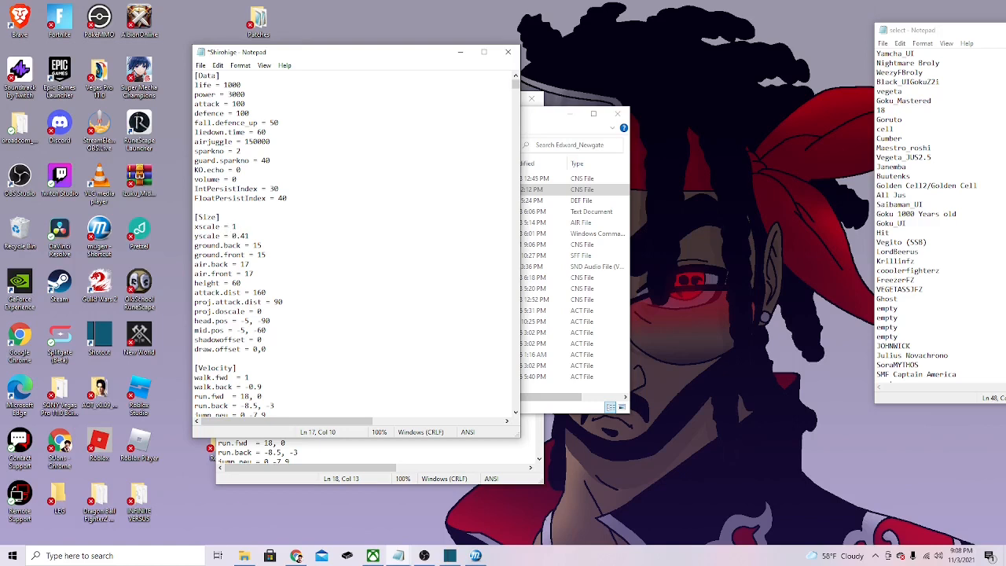
pyautogui.write('0.551')
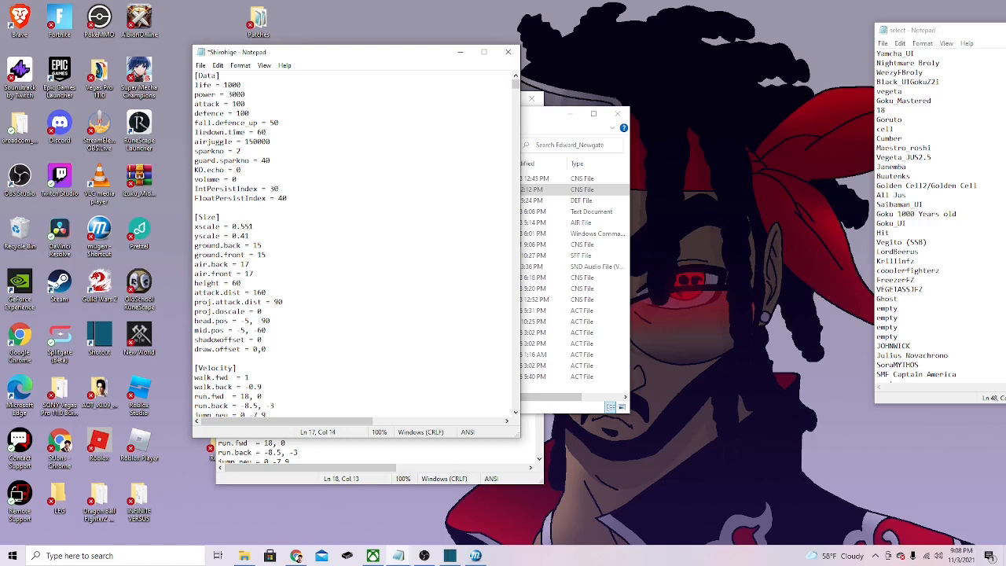
pyautogui.press('Backspace')
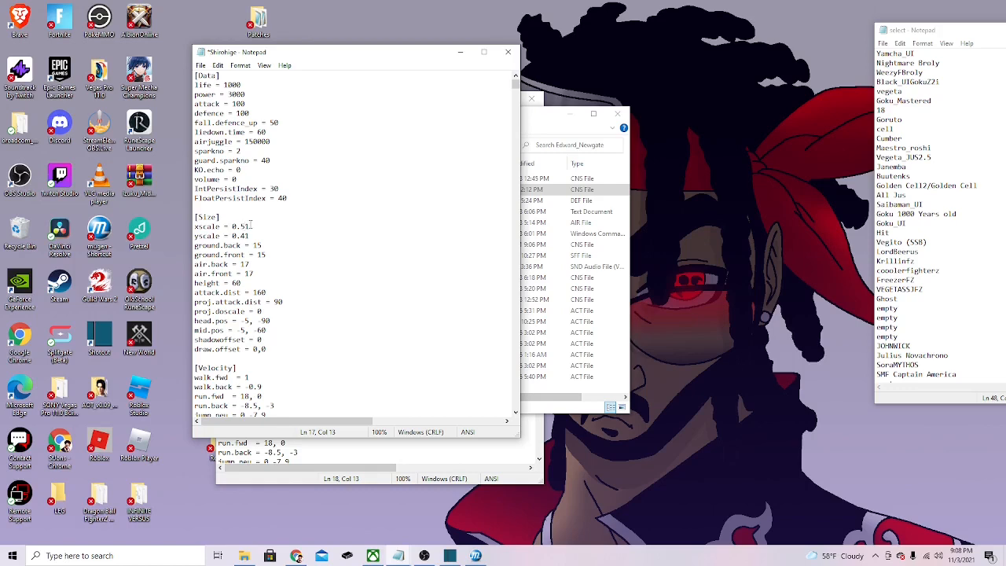
pyautogui.doubleClick(242, 226)
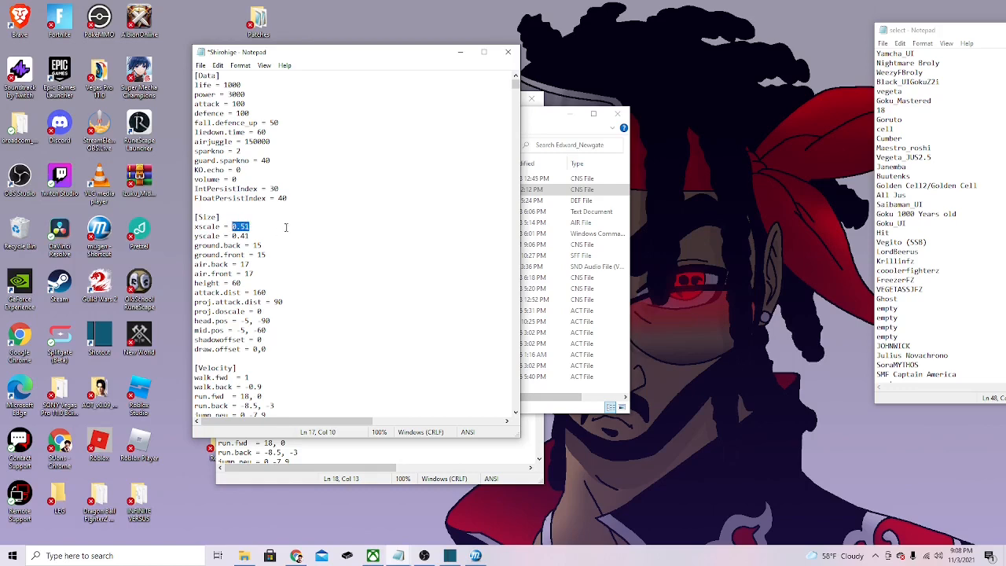
pyautogui.write('3.1')
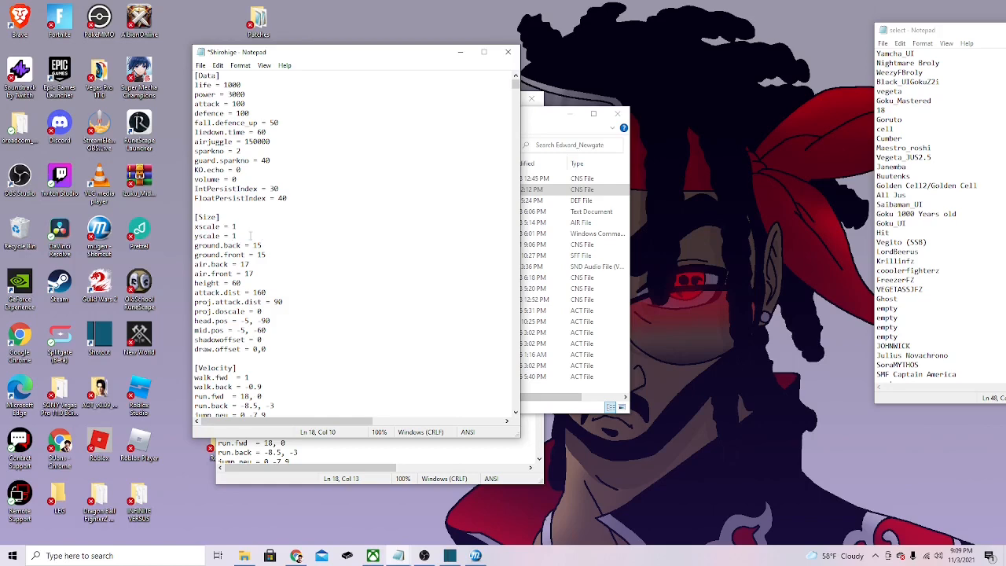
pyautogui.moveTo(418, 267)
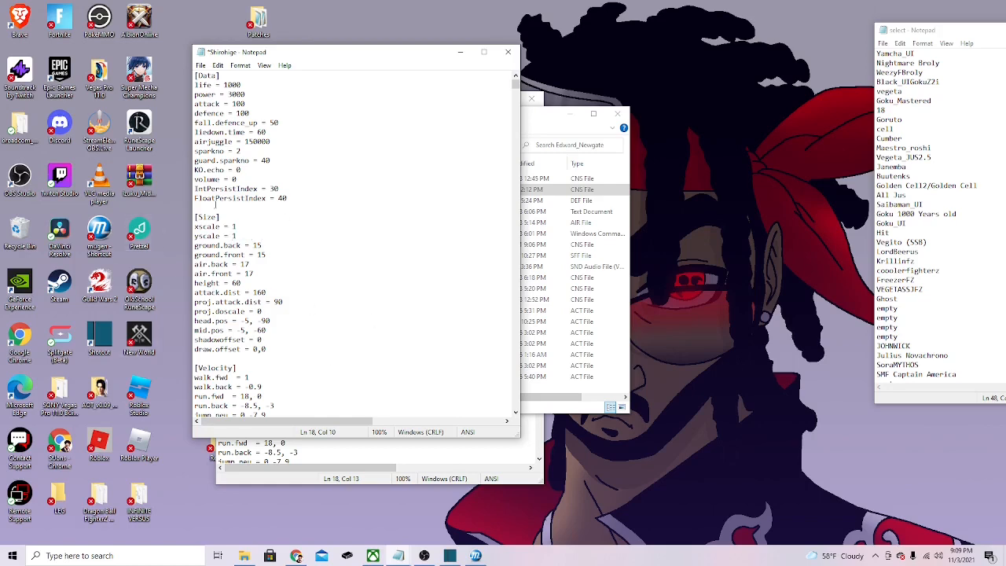
# Step: Launch MUGEN to the character select screen to test Edward Newgate's edited size
pyautogui.click(202, 66)
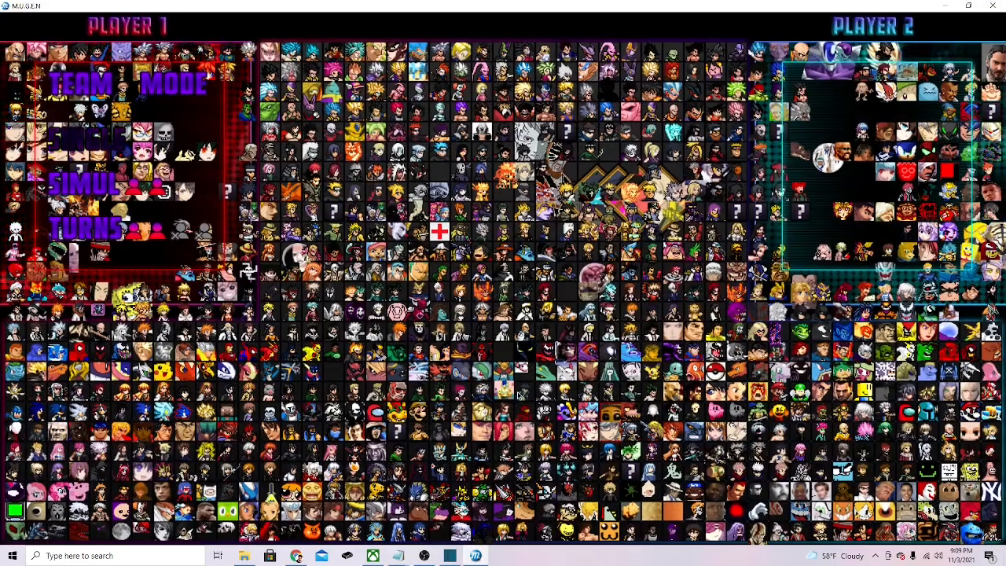
pyautogui.moveTo(517, 396)
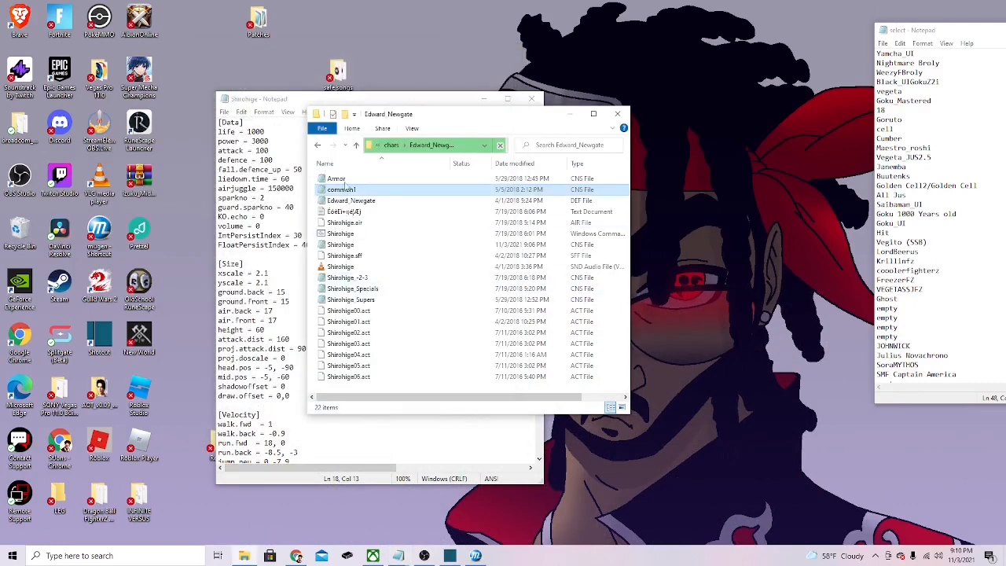
# Step: Go up to chars, into the JOHNWICK folder, and load John Wick's definition and CNS files in Notepad
pyautogui.click(390, 145)
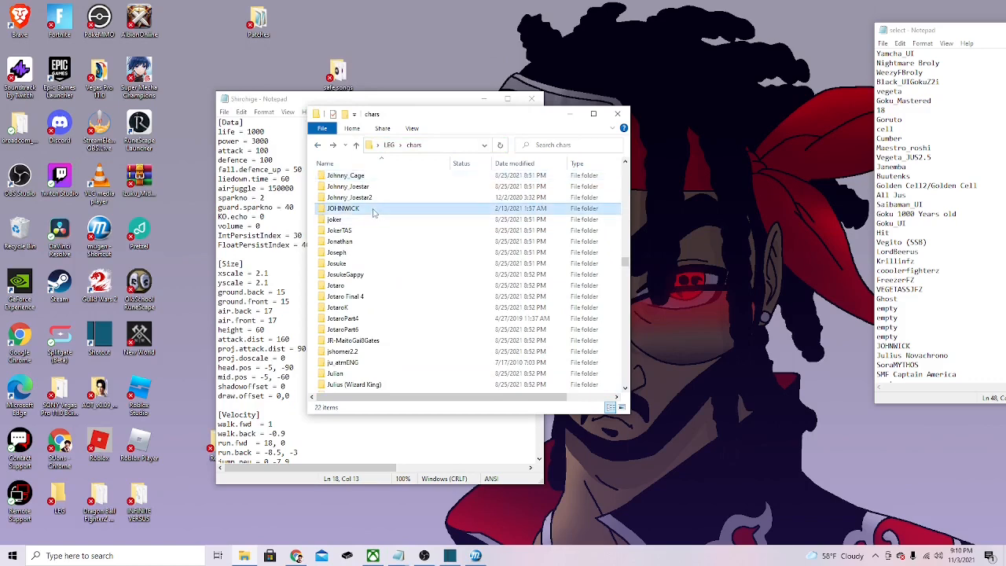
pyautogui.doubleClick(343, 208)
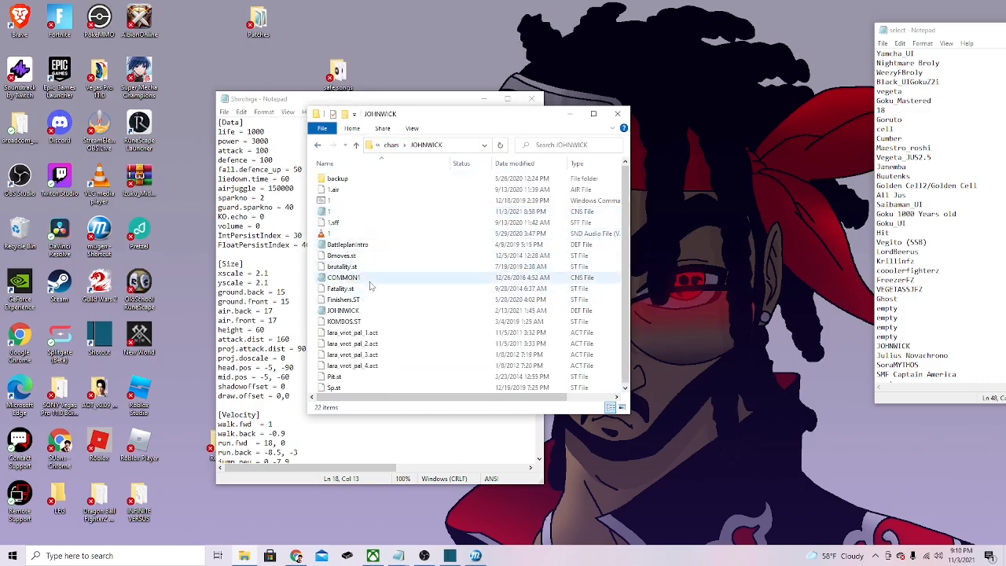
pyautogui.click(342, 309)
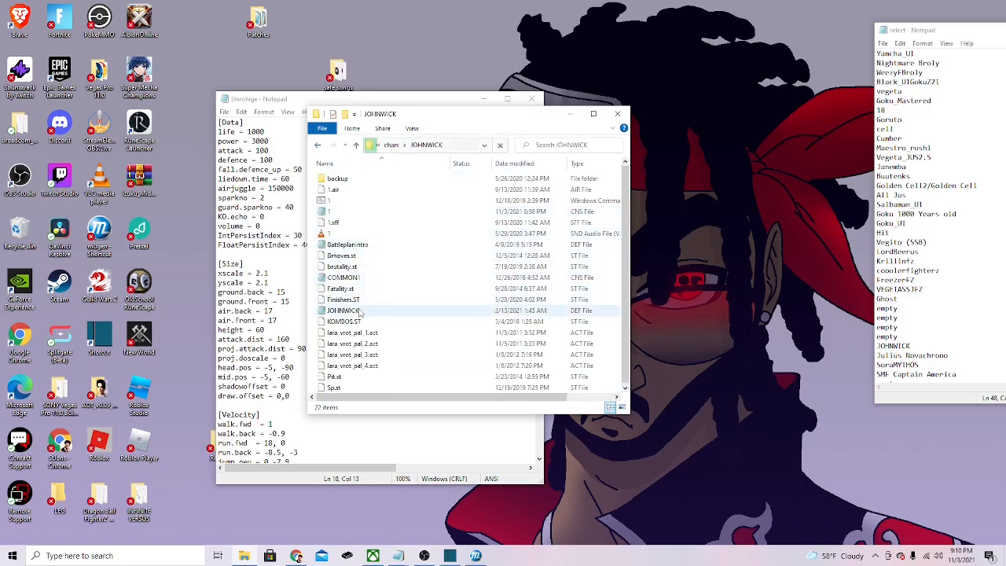
pyautogui.doubleClick(343, 310)
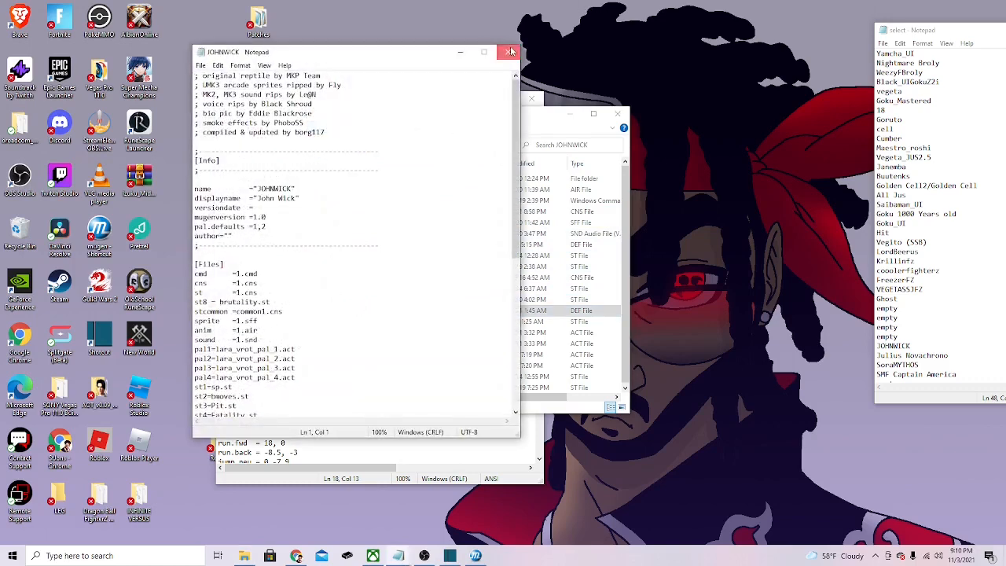
pyautogui.click(509, 52)
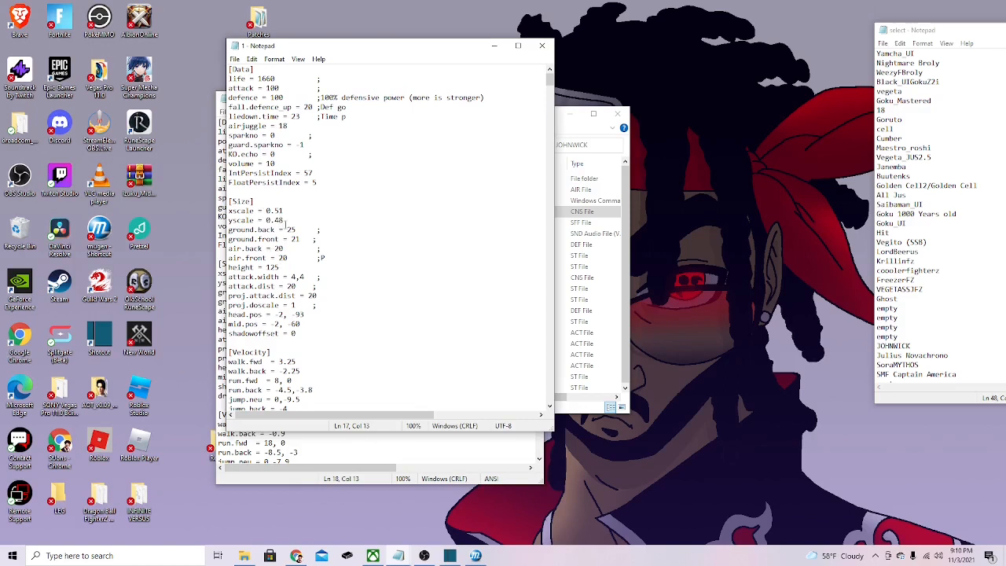
# Step: Replace John Wick's yscale 0.48 with 1, leaving xscale 0.51, and save the CNS file
pyautogui.click(286, 217)
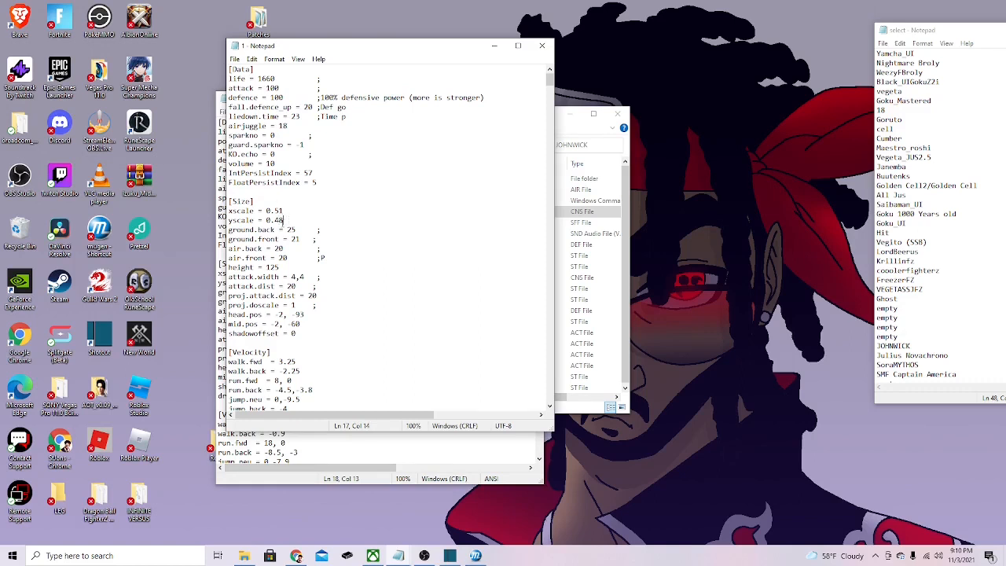
pyautogui.doubleClick(274, 220)
pyautogui.write('1')
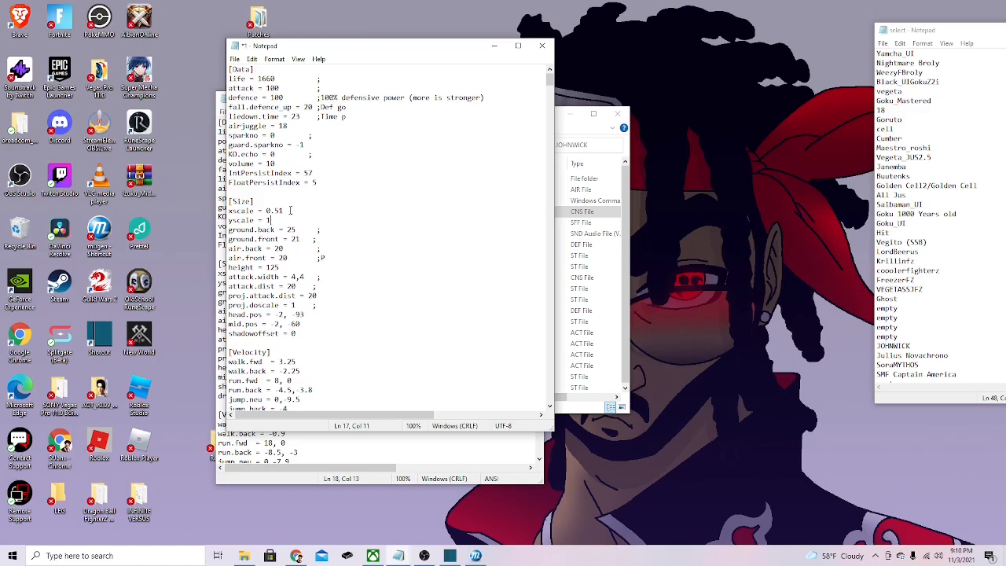
pyautogui.click(234, 60)
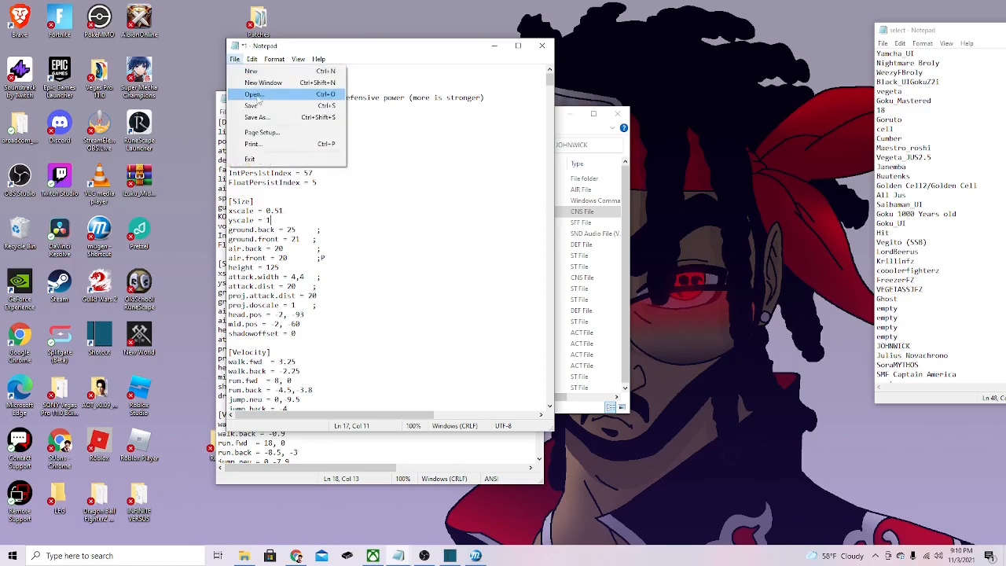
pyautogui.moveTo(251, 105)
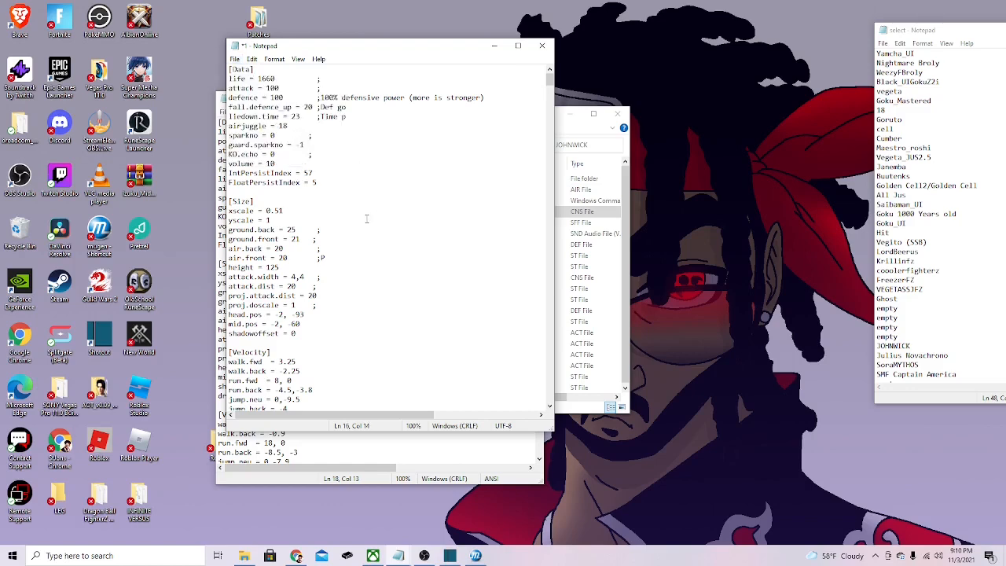
pyautogui.doubleClick(270, 221)
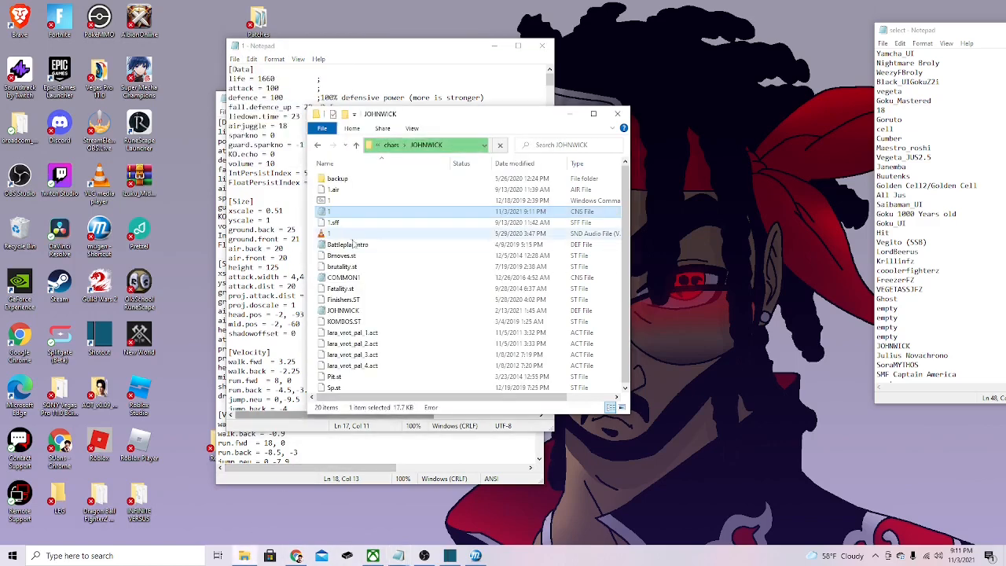
# Step: Launch mugen.exe to test John Wick at his new size
pyautogui.click(355, 145)
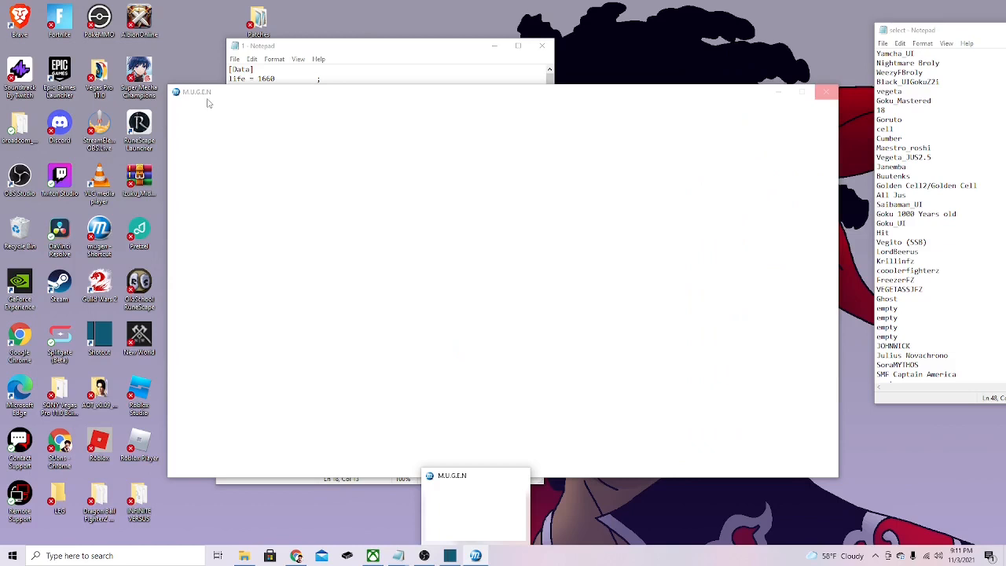
pyautogui.moveTo(221, 100)
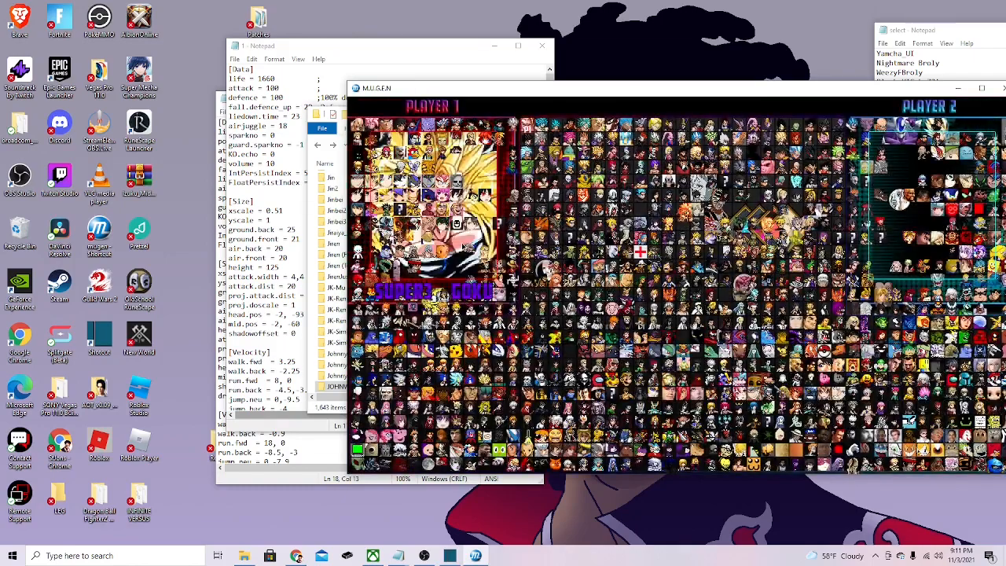
# Step: Fill the screen with MUGEN's character select and return to the chars folder window
pyautogui.click(981, 88)
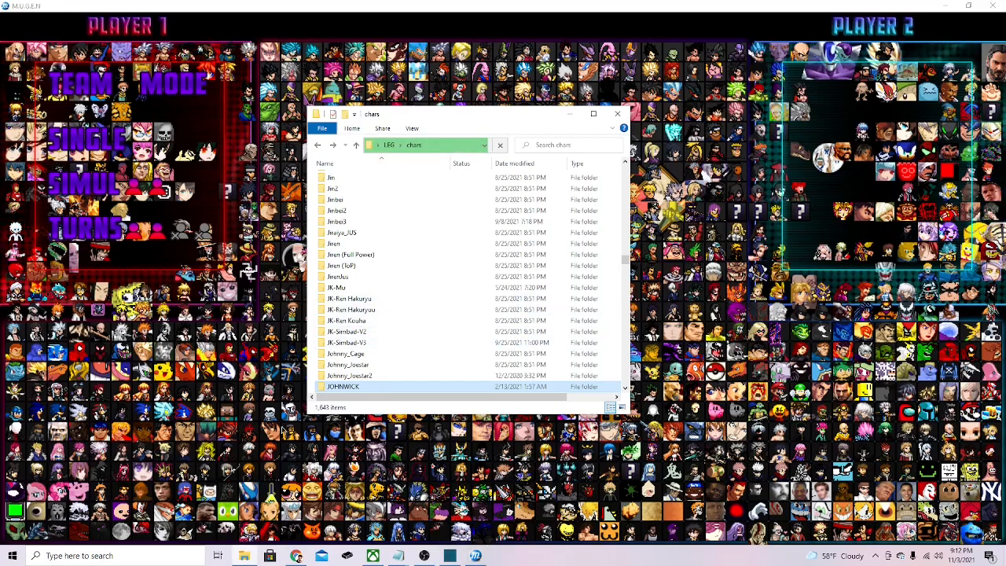
pyautogui.moveTo(399, 557)
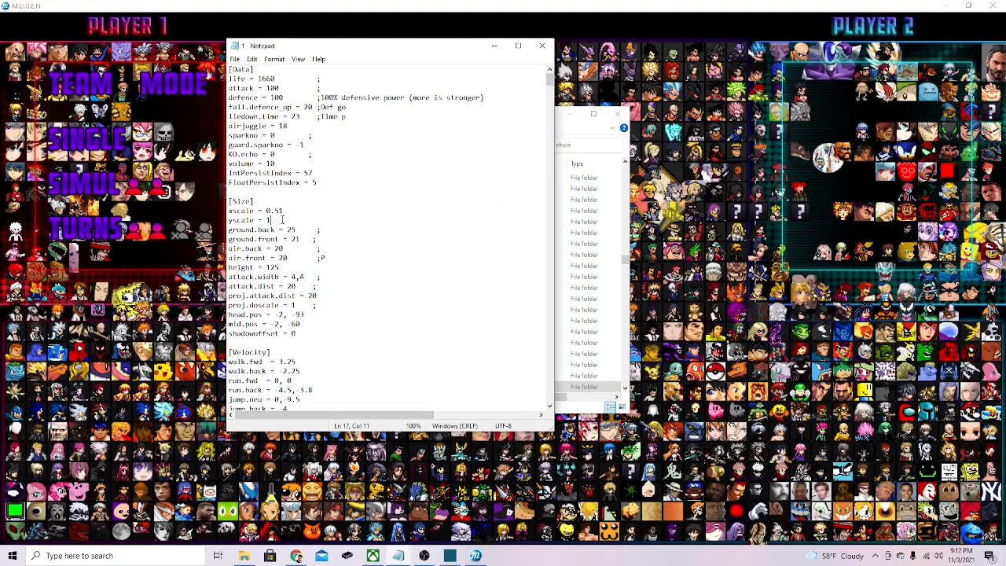
# Step: Restore John Wick's yscale to 0.48 in his CNS and return to the MUGEN select screen
pyautogui.write('0.48')
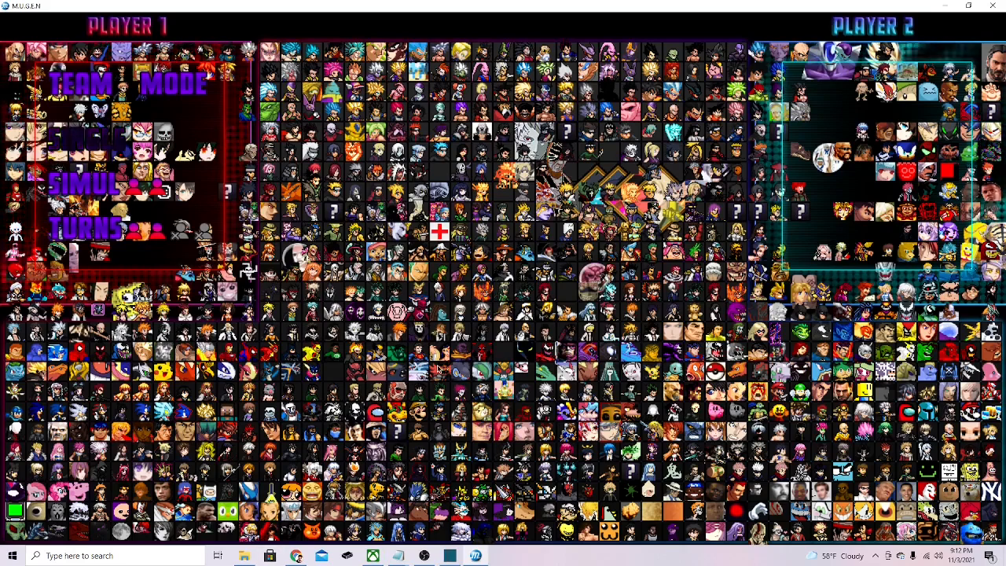
pyautogui.moveTo(446, 375)
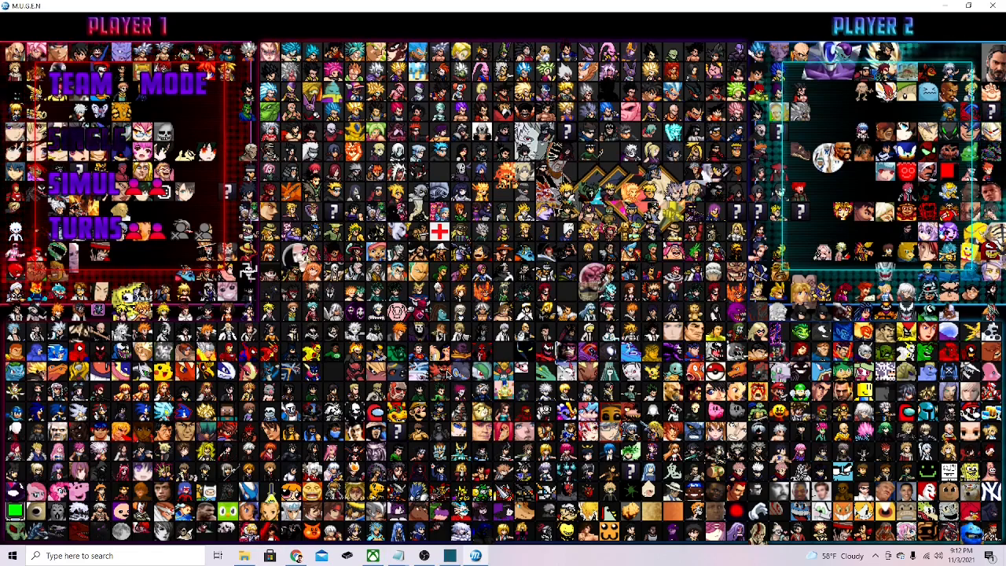
pyautogui.moveTo(491, 441)
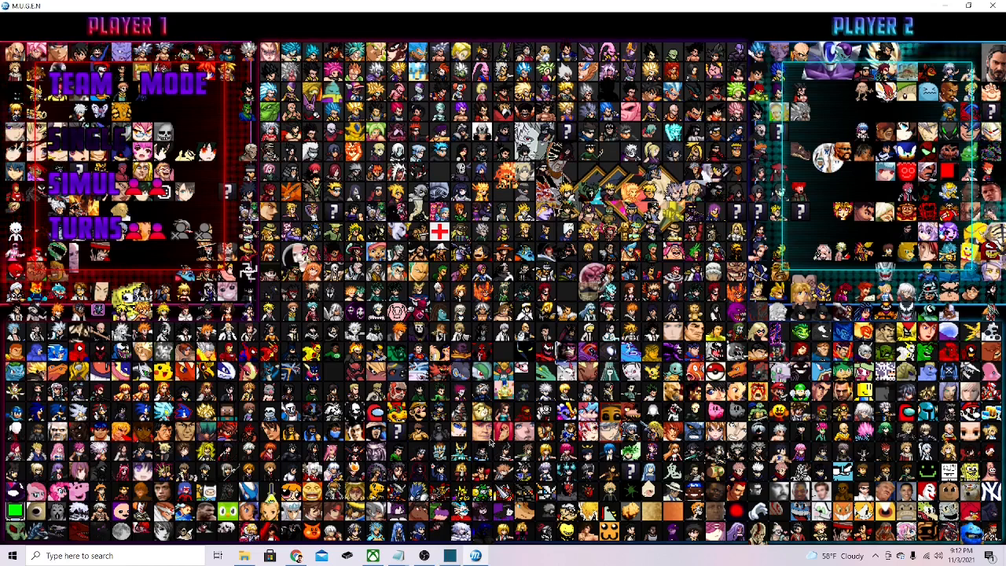